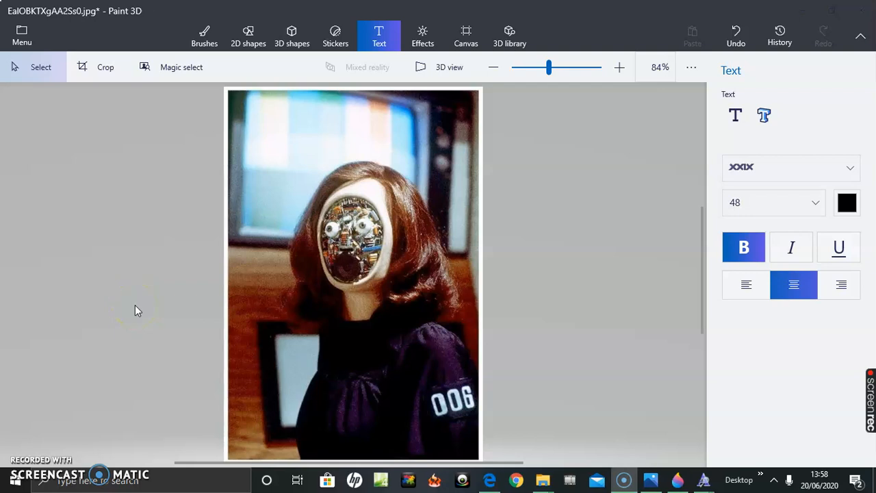
pyautogui.moveTo(235, 189)
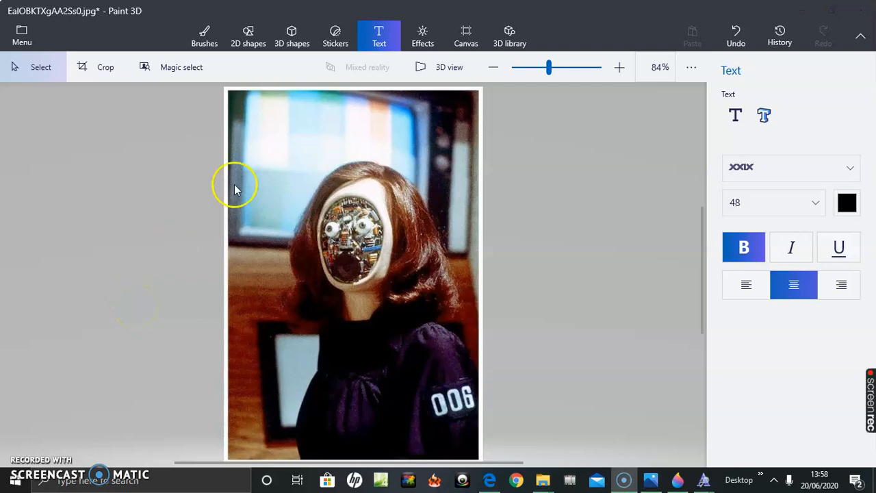
pyautogui.moveTo(231, 95)
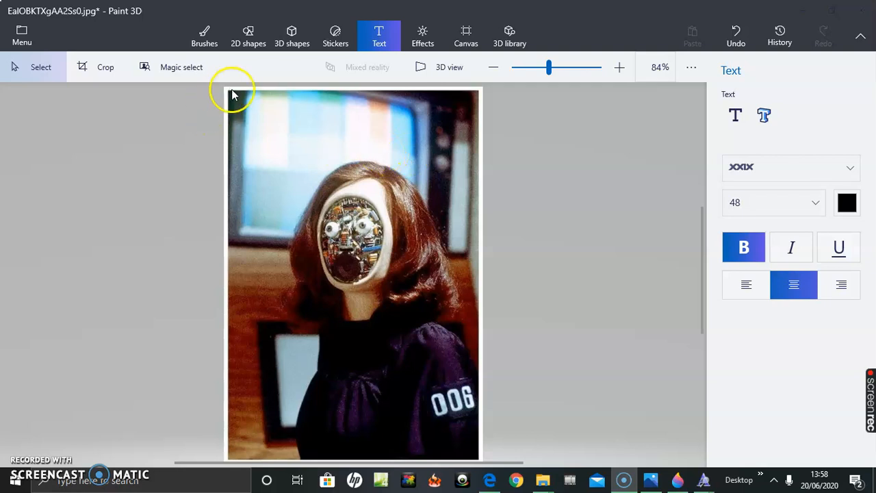
pyautogui.moveTo(247, 133)
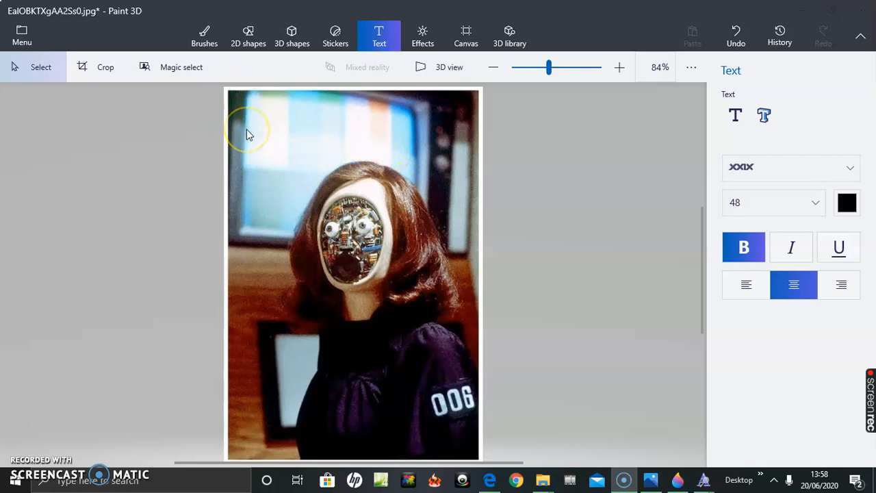
pyautogui.moveTo(286, 130)
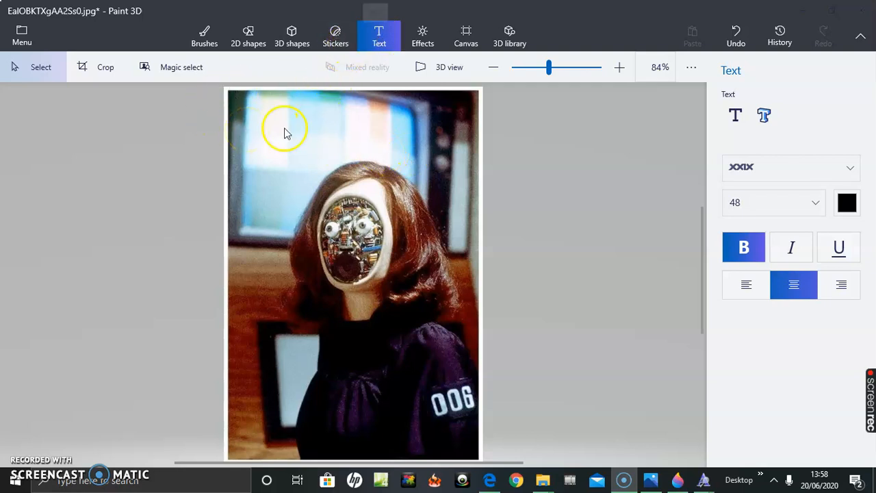
pyautogui.moveTo(323, 127)
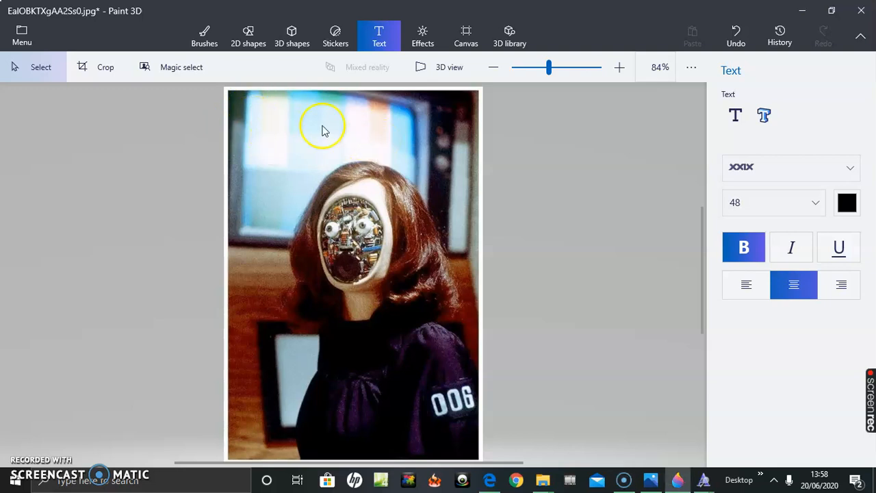
pyautogui.moveTo(273, 133)
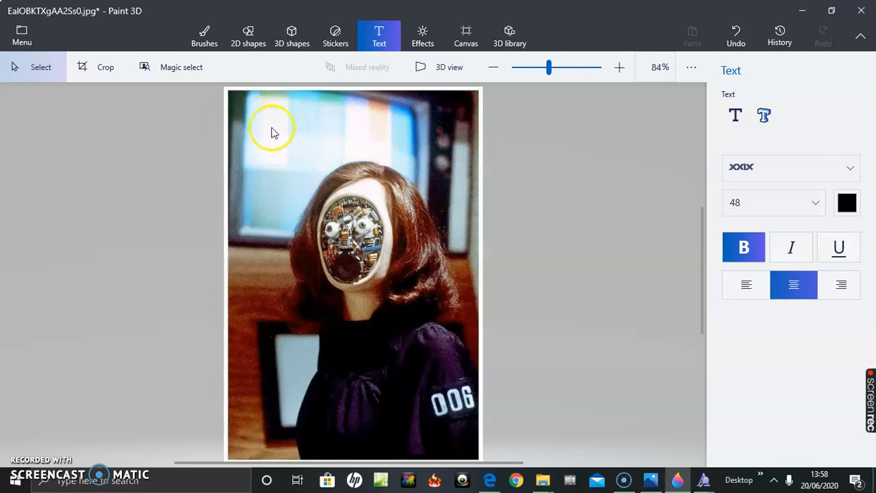
pyautogui.moveTo(235, 110)
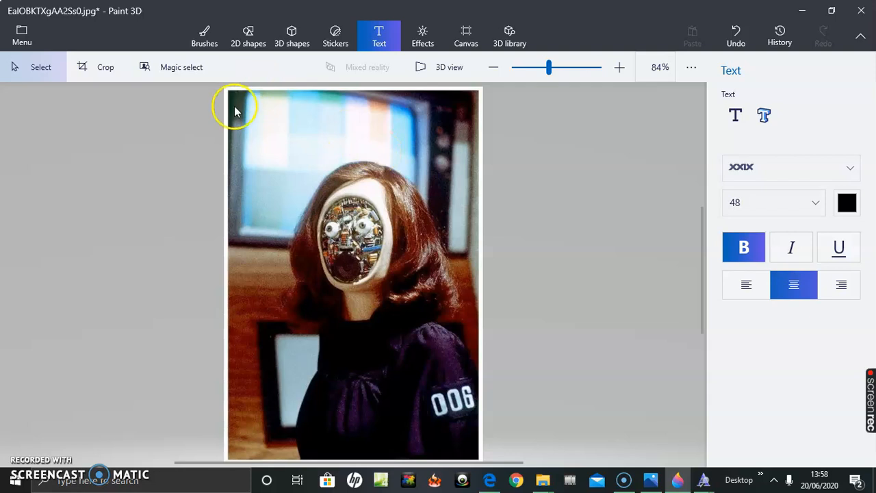
pyautogui.moveTo(833, 126)
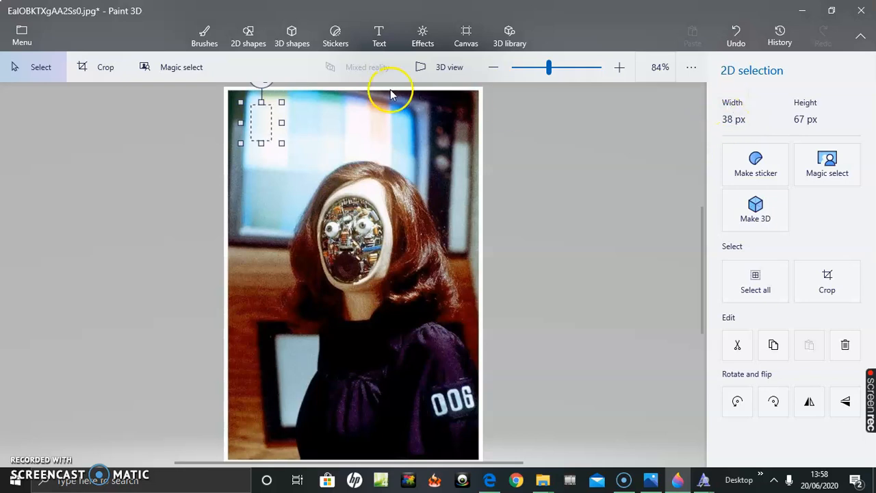
pyautogui.moveTo(378, 34)
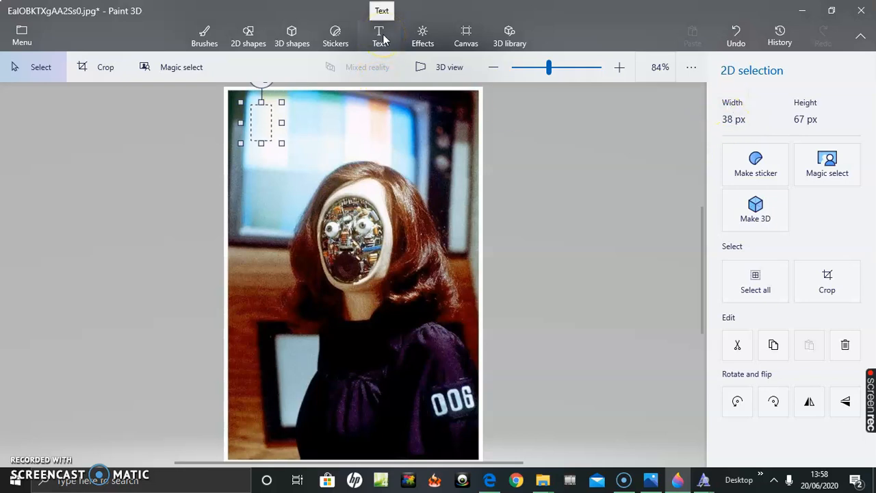
# Return to the Text tools and choose flat 2D text.
pyautogui.click(378, 35)
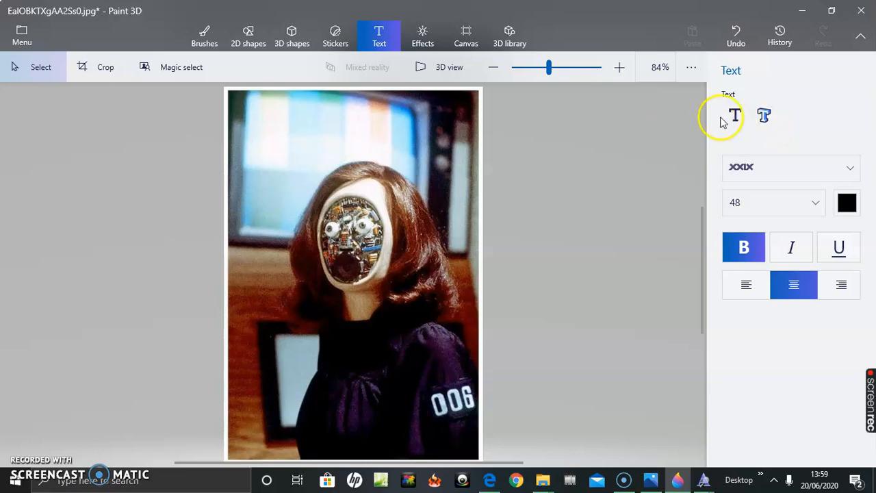
pyautogui.moveTo(734, 115)
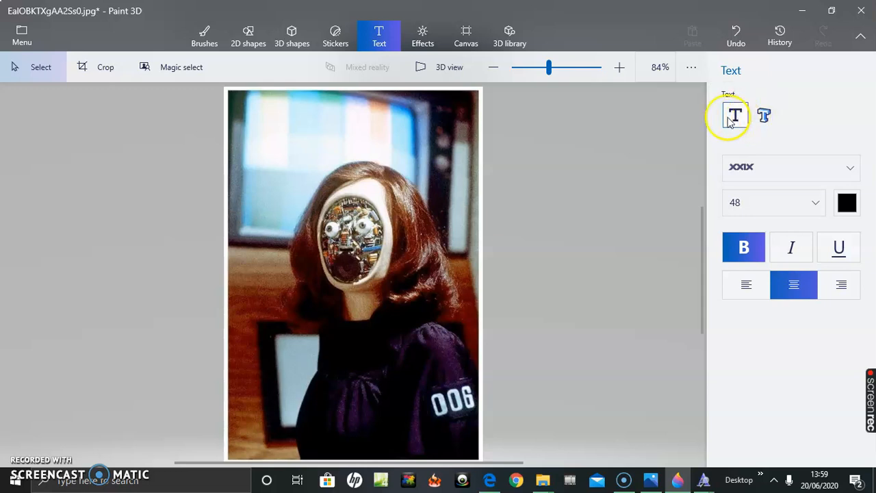
pyautogui.moveTo(734, 115)
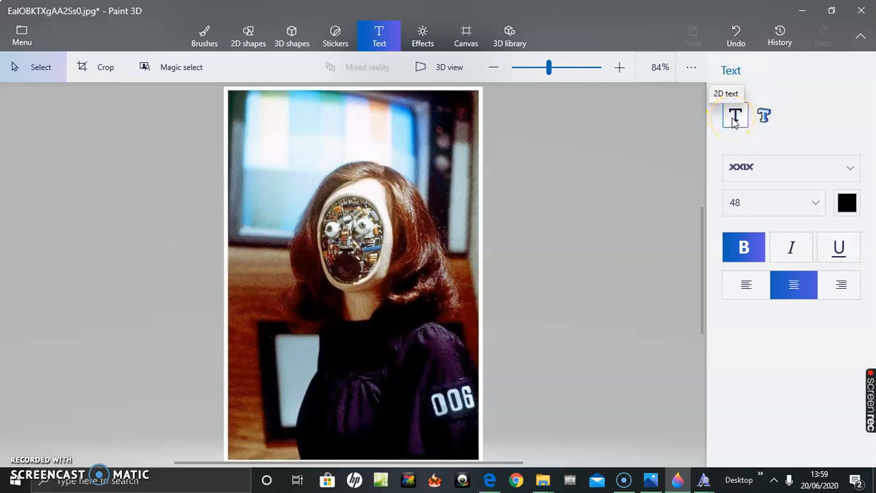
pyautogui.moveTo(458, 116)
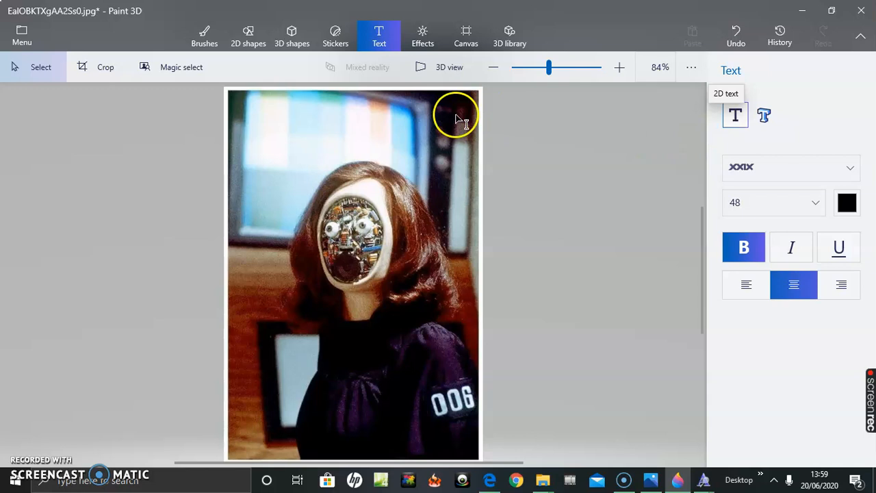
pyautogui.moveTo(441, 127)
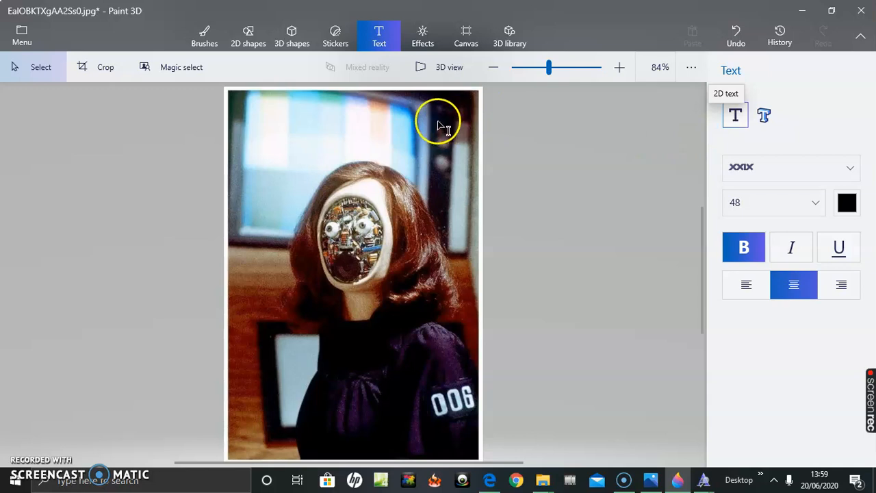
pyautogui.click(734, 115)
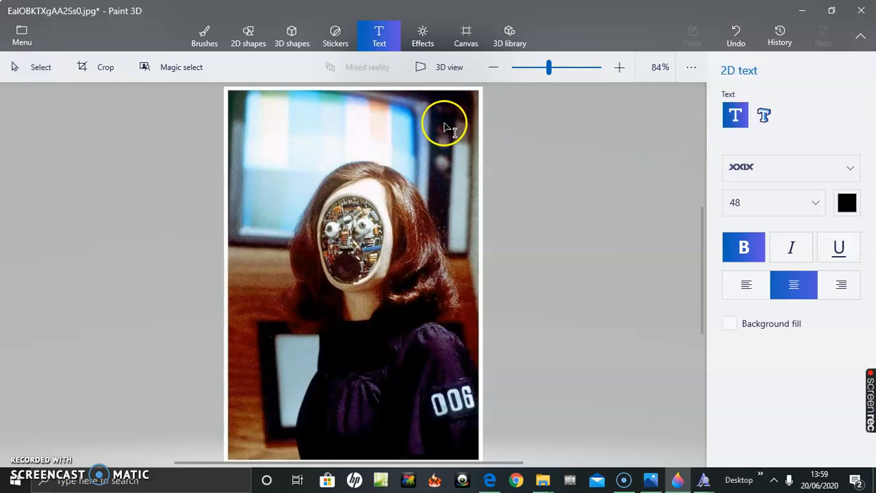
pyautogui.moveTo(537, 141)
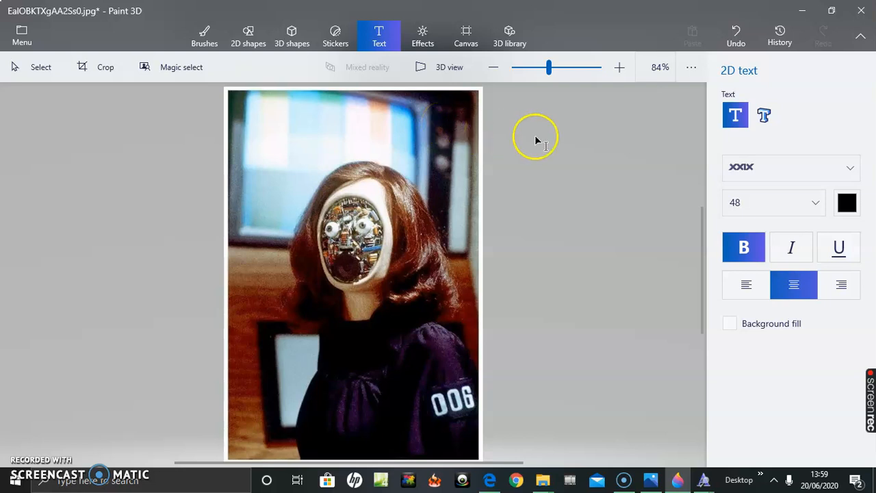
pyautogui.moveTo(274, 116)
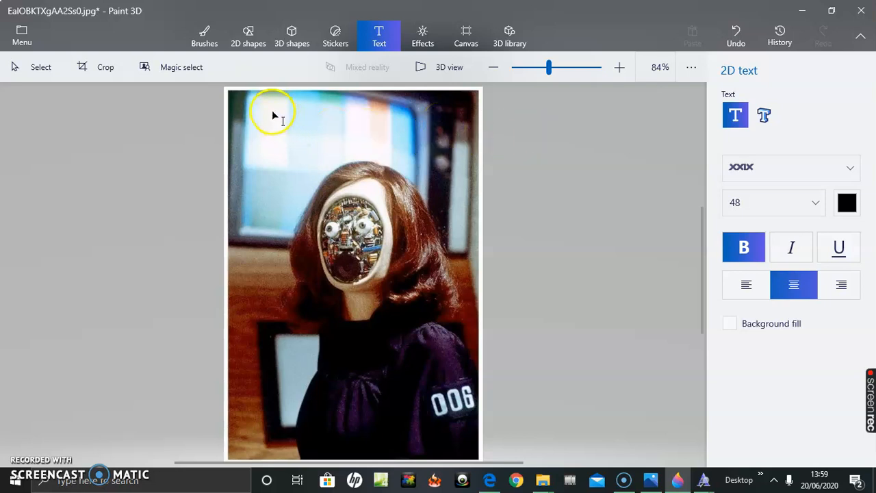
pyautogui.moveTo(592, 163)
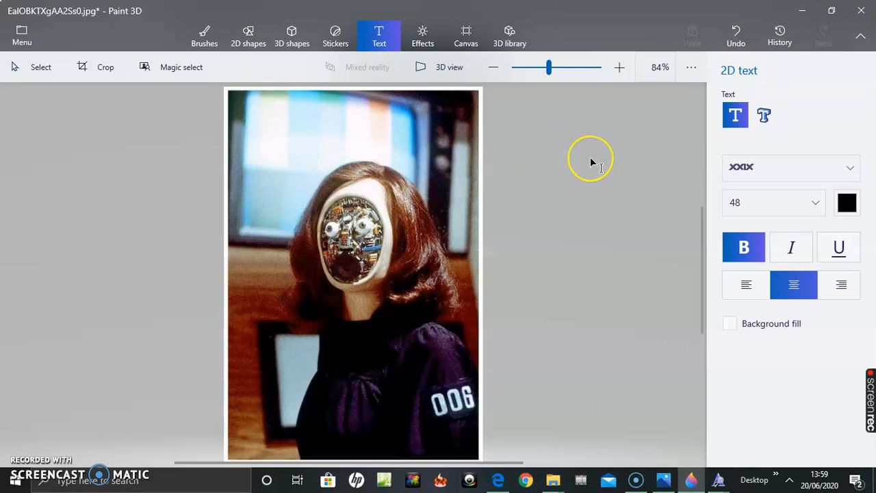
pyautogui.moveTo(701, 165)
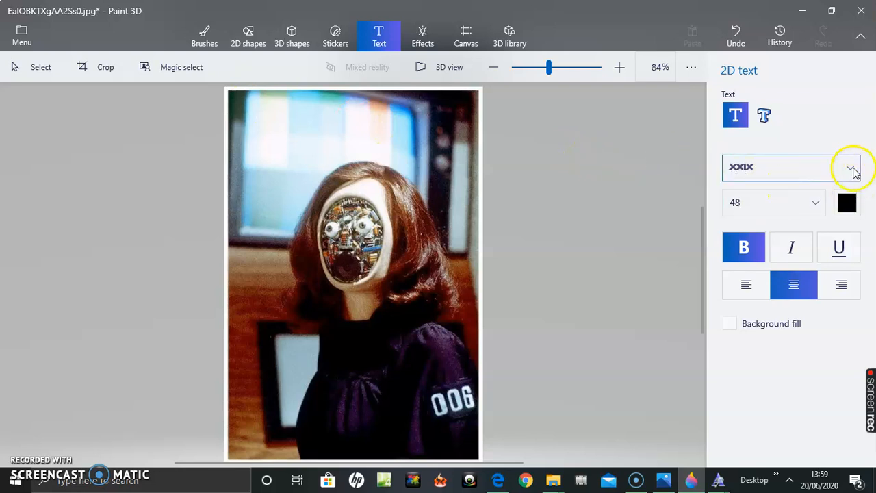
# Keep the XXIX font and set the text size to 28.
pyautogui.click(853, 167)
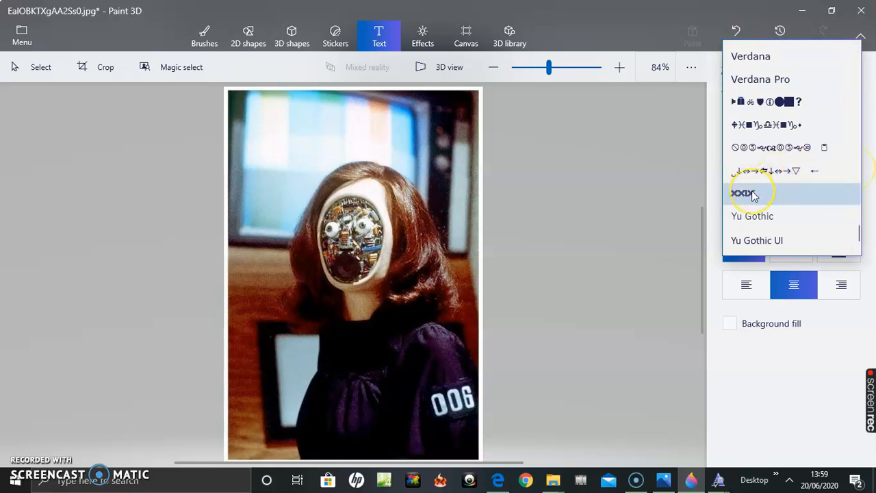
pyautogui.click(742, 193)
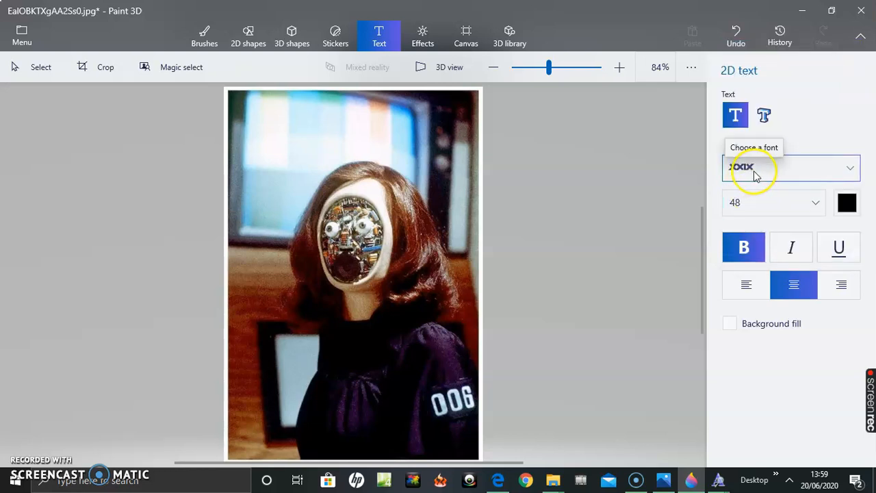
pyautogui.click(814, 202)
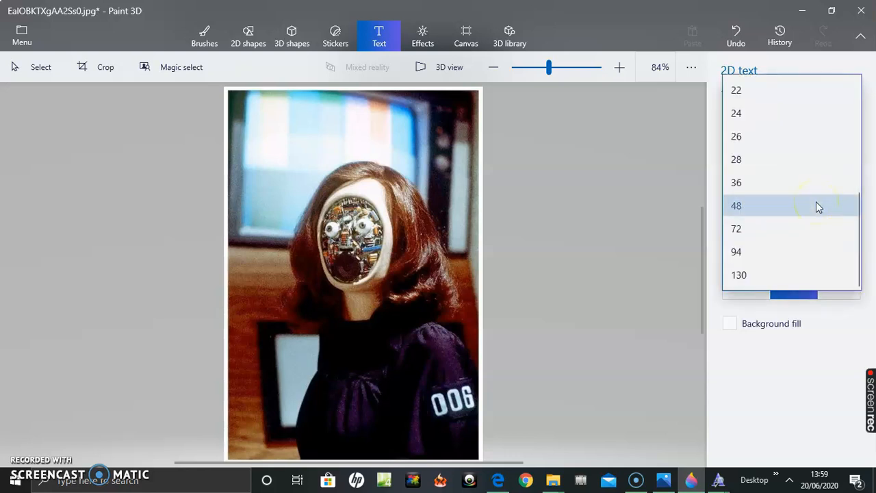
pyautogui.moveTo(742, 171)
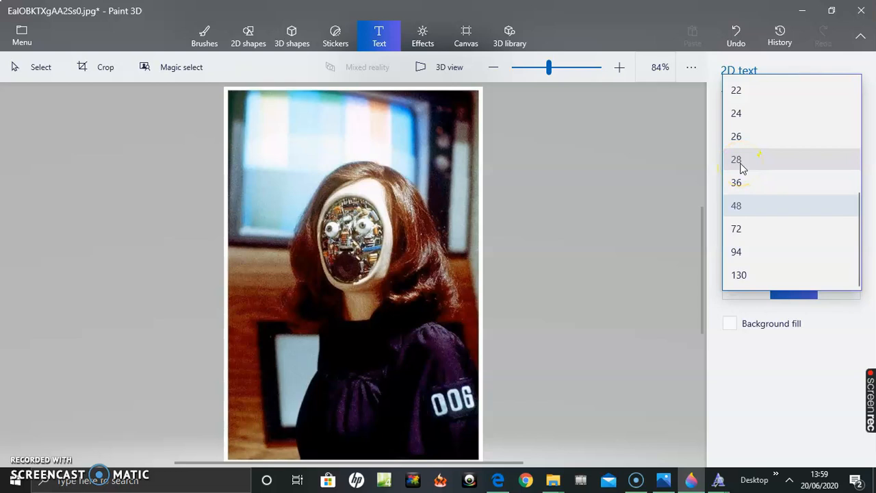
pyautogui.click(736, 159)
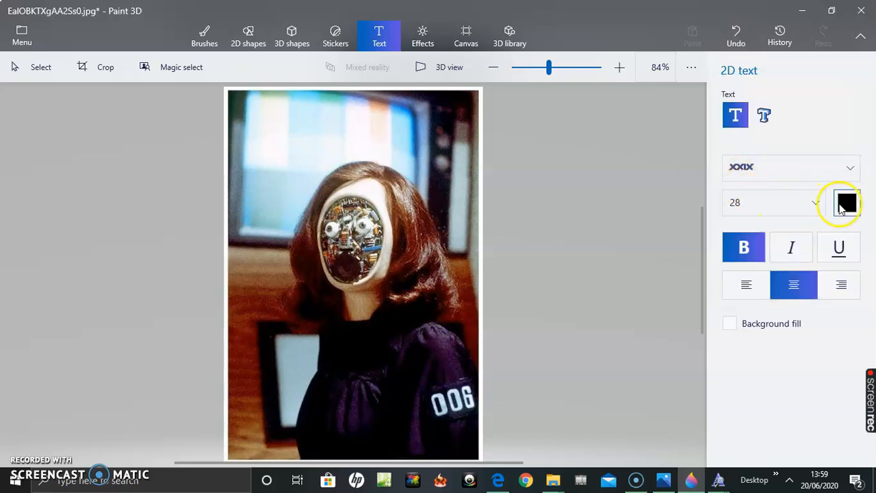
pyautogui.moveTo(847, 203)
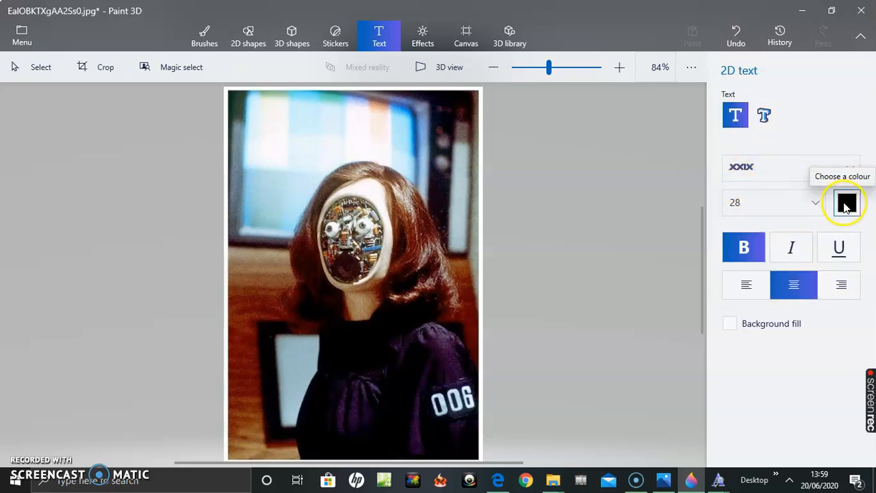
pyautogui.moveTo(744, 247)
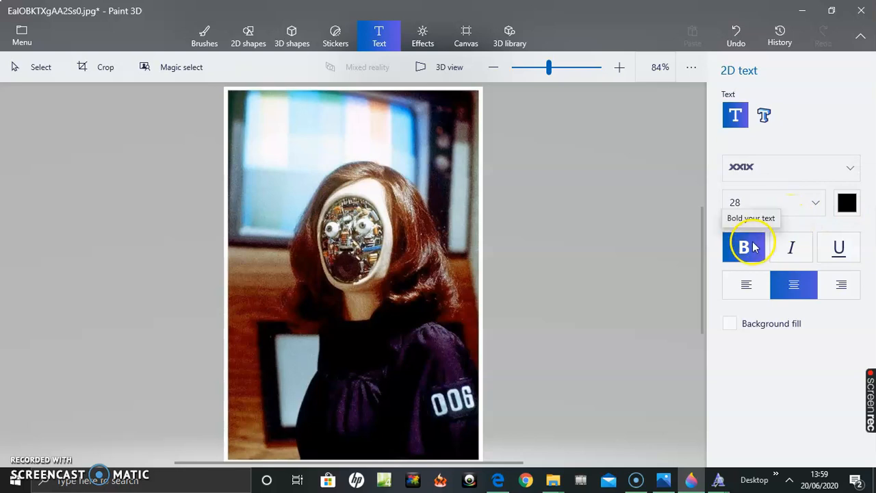
pyautogui.moveTo(792, 247)
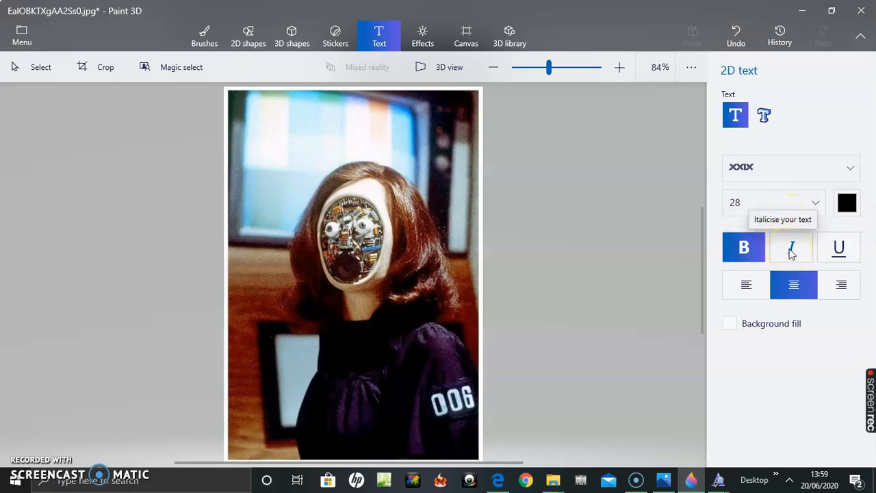
pyautogui.moveTo(793, 263)
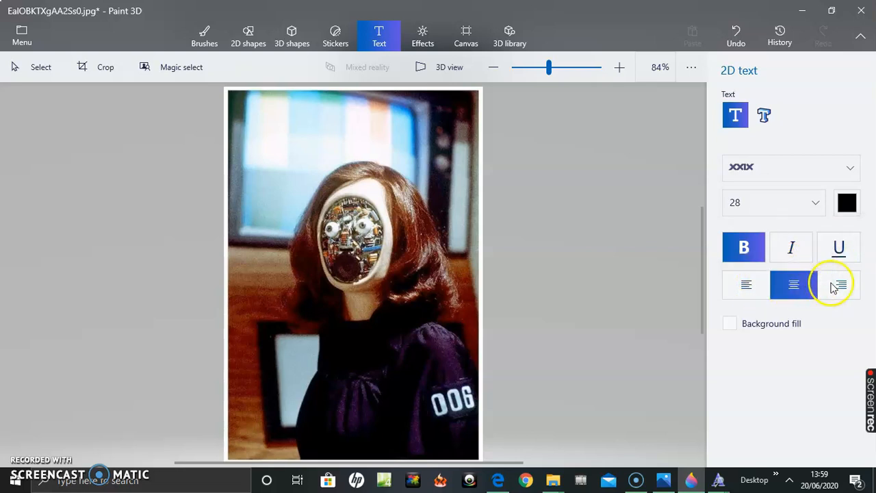
pyautogui.moveTo(775, 328)
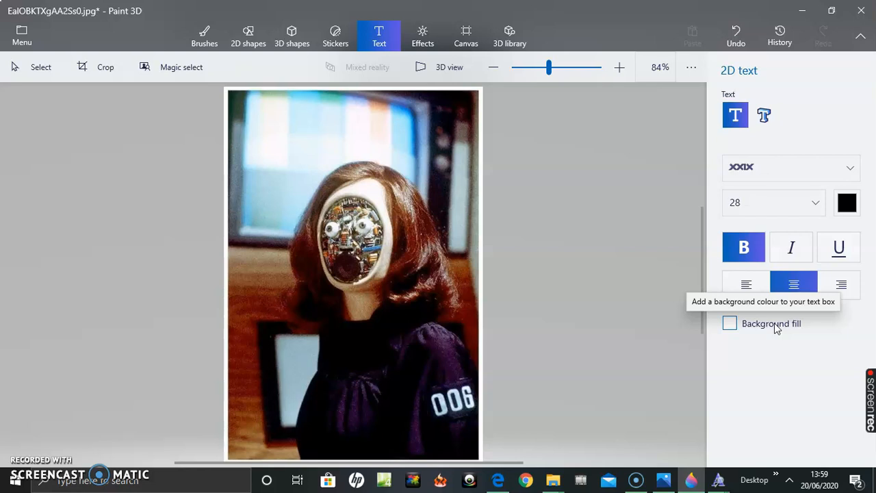
pyautogui.moveTo(415, 152)
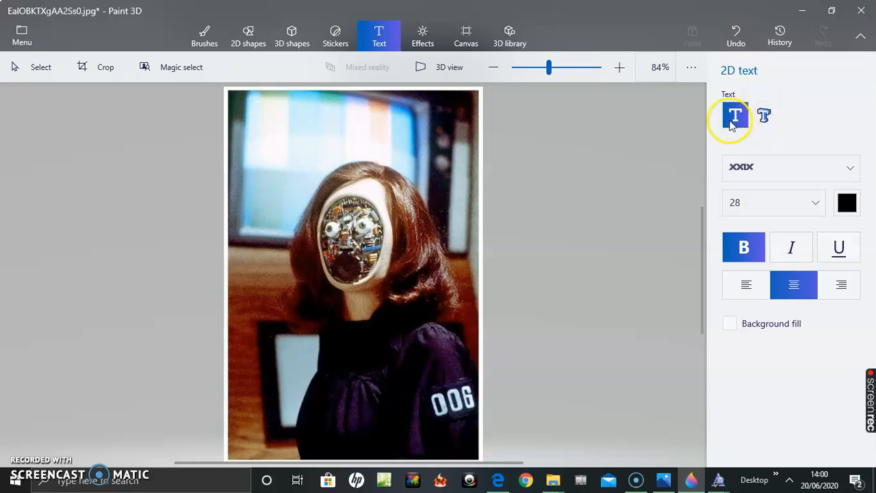
pyautogui.moveTo(239, 99)
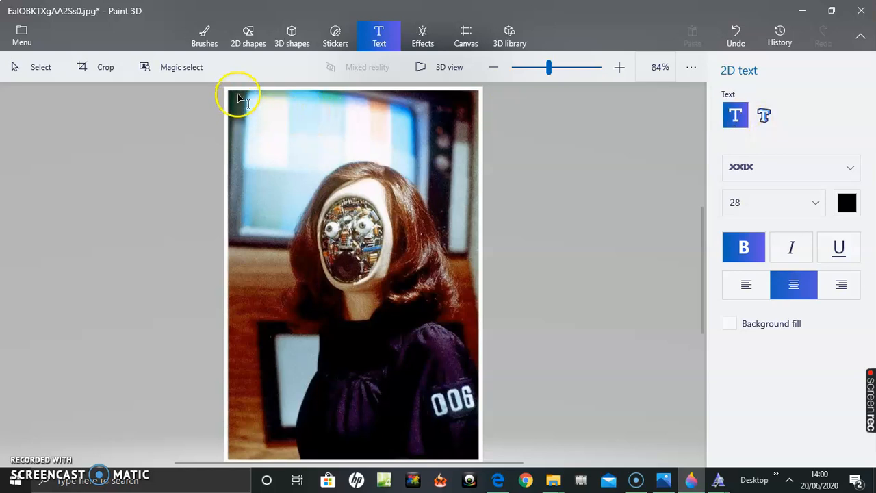
# Draw a text box across the photo's top and begin typing at size 36.
pyautogui.moveTo(238, 102); pyautogui.dragTo(360, 154)
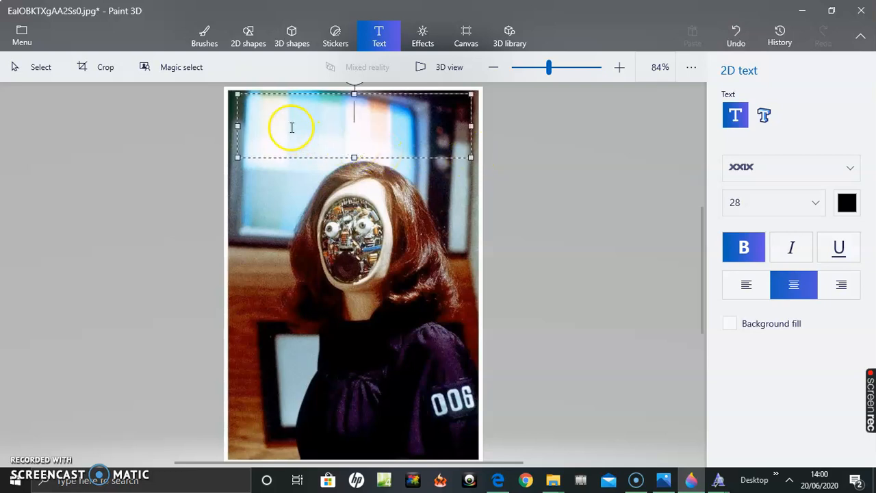
pyautogui.moveTo(367, 112)
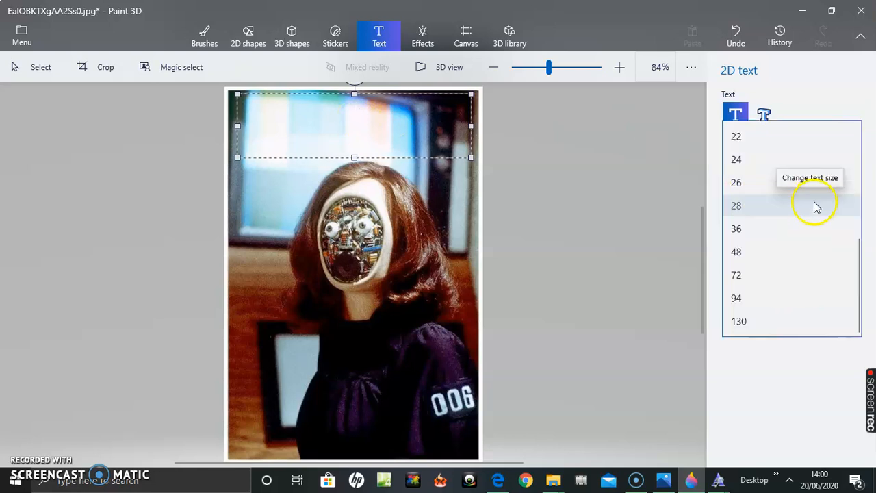
pyautogui.click(735, 229)
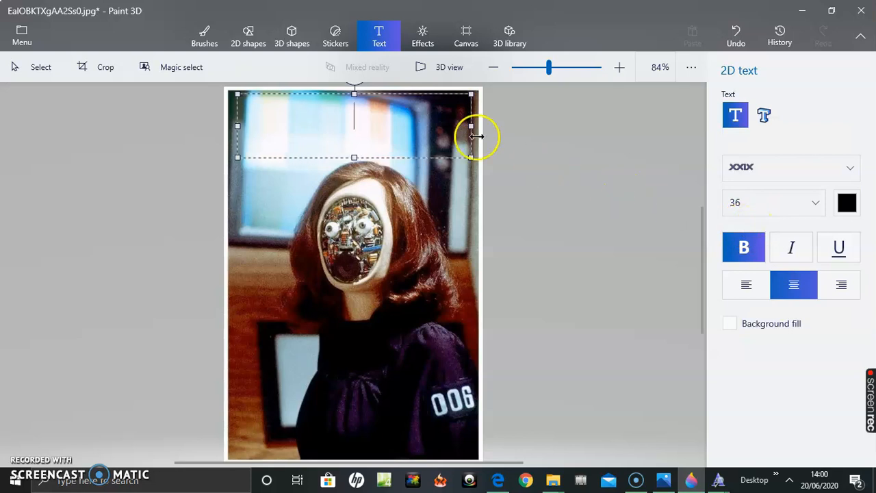
pyautogui.moveTo(422, 130)
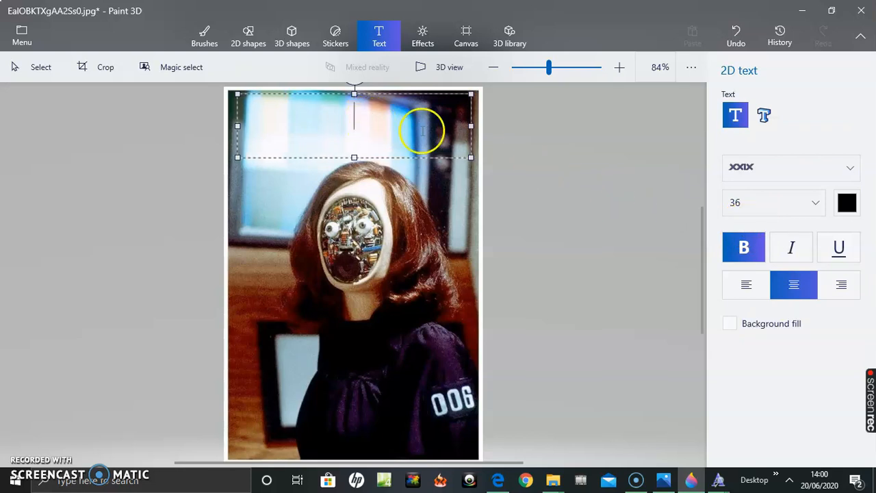
pyautogui.write('D')
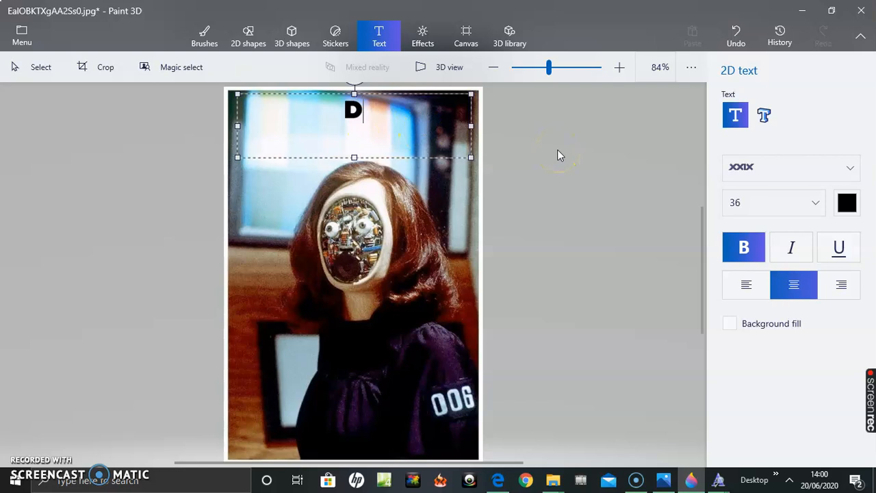
pyautogui.write('I')
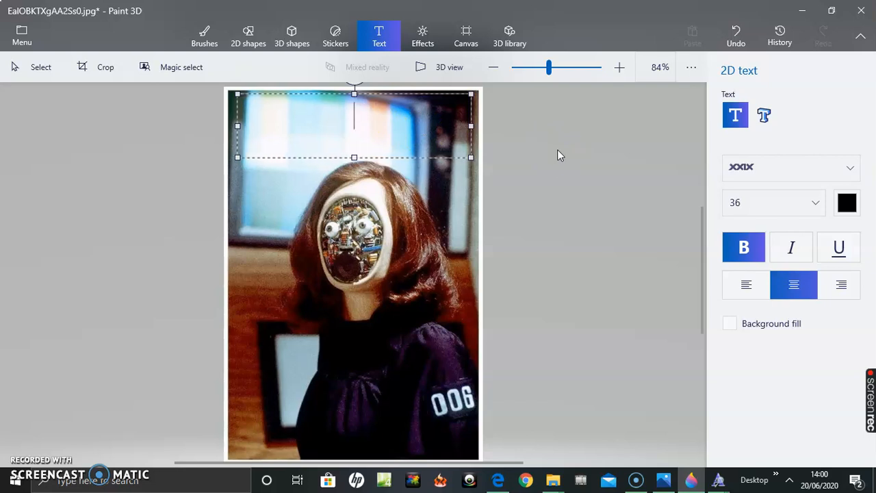
pyautogui.moveTo(814, 202)
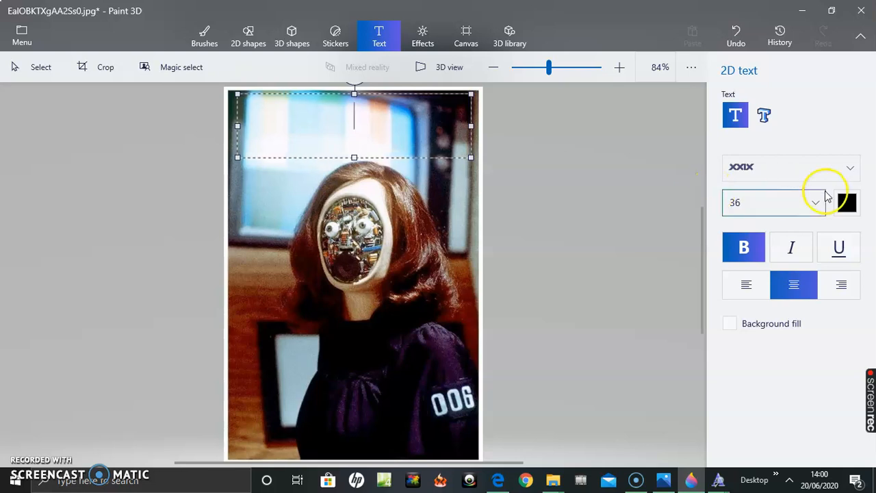
pyautogui.moveTo(814, 203)
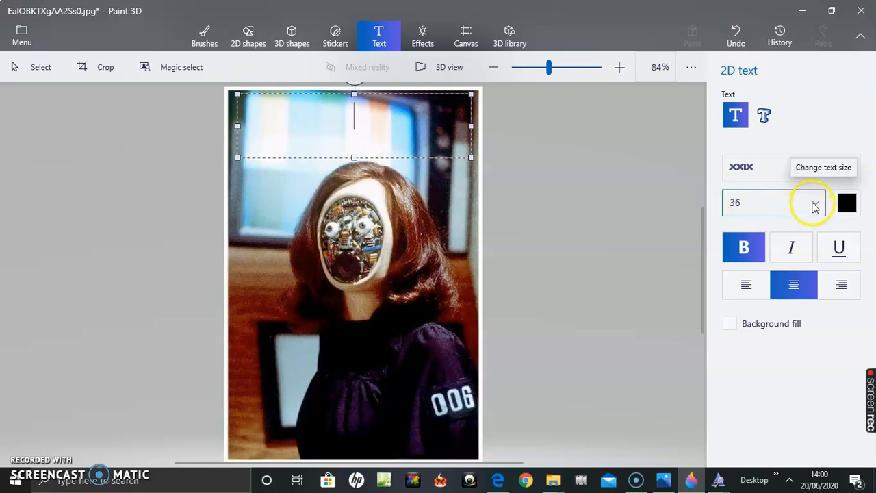
# Enlarge the text to 48, type DIGITAL BLOG, and commit the caption.
pyautogui.click(814, 202)
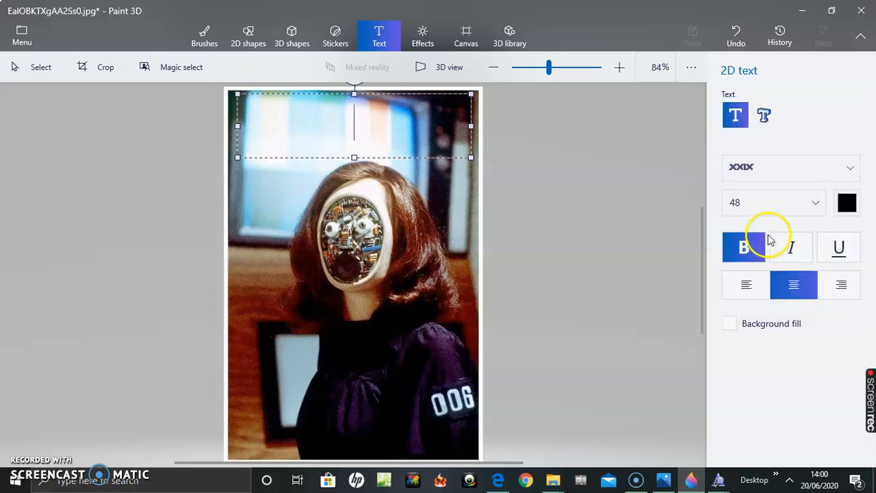
pyautogui.write('D')
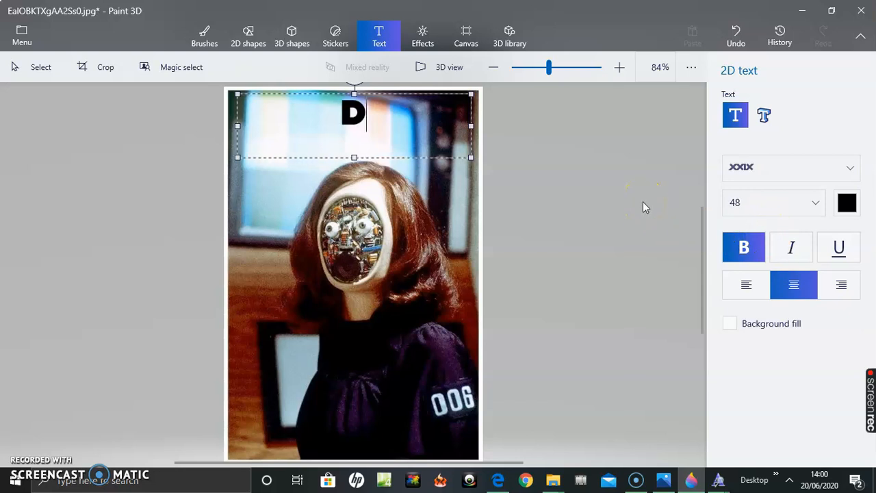
pyautogui.write('IG')
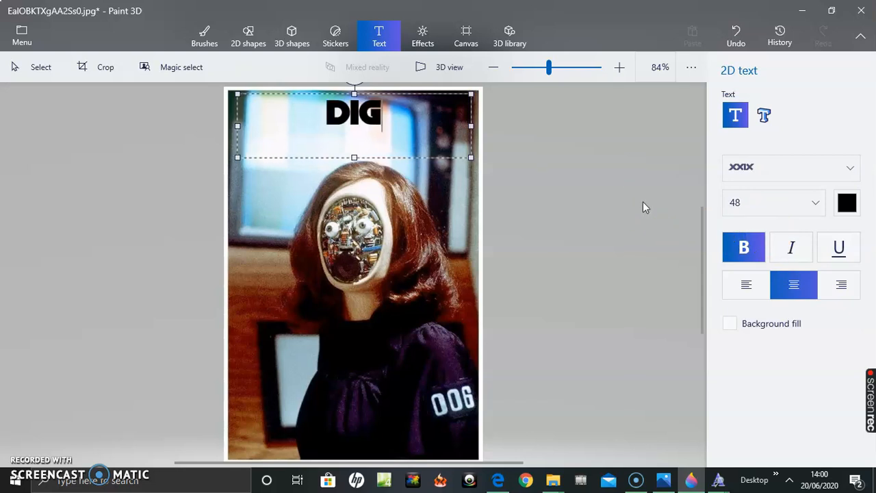
pyautogui.write('ITAL')
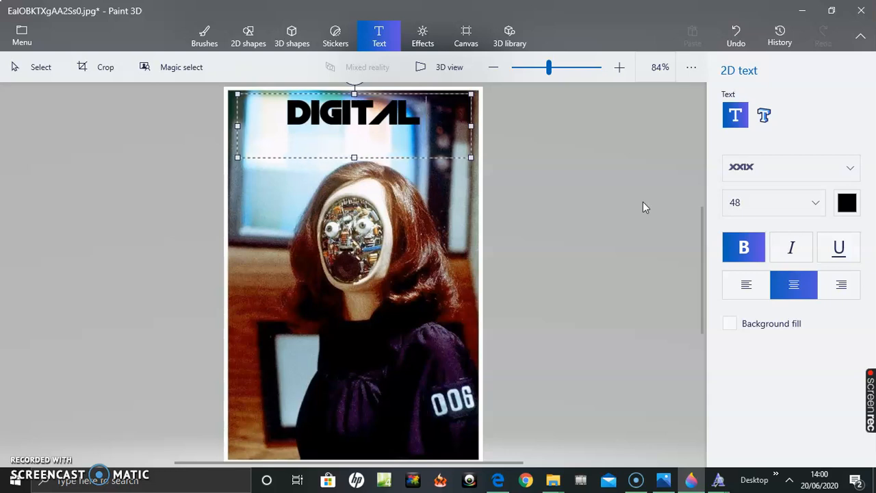
pyautogui.write('BLOG')
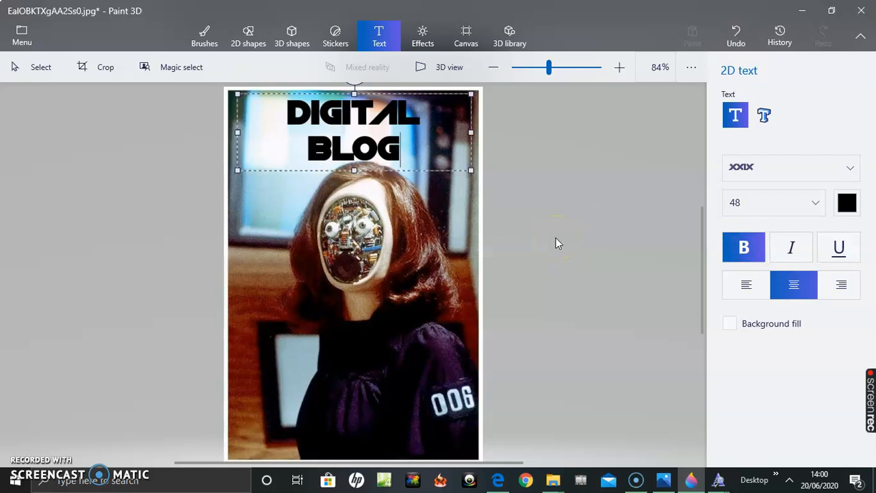
pyautogui.click(164, 232)
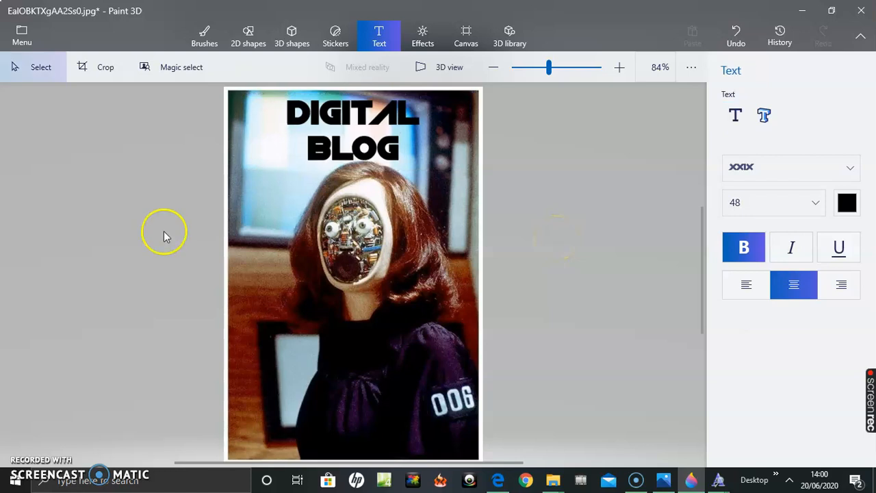
pyautogui.moveTo(123, 209)
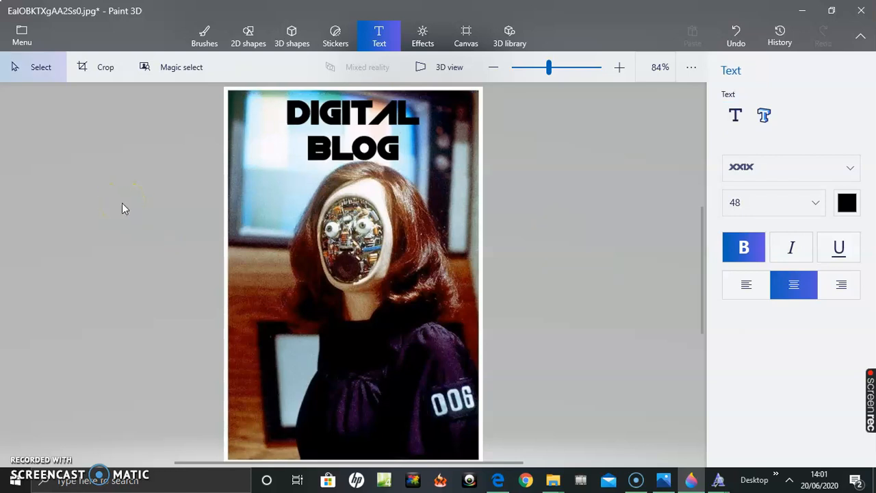
pyautogui.moveTo(229, 123)
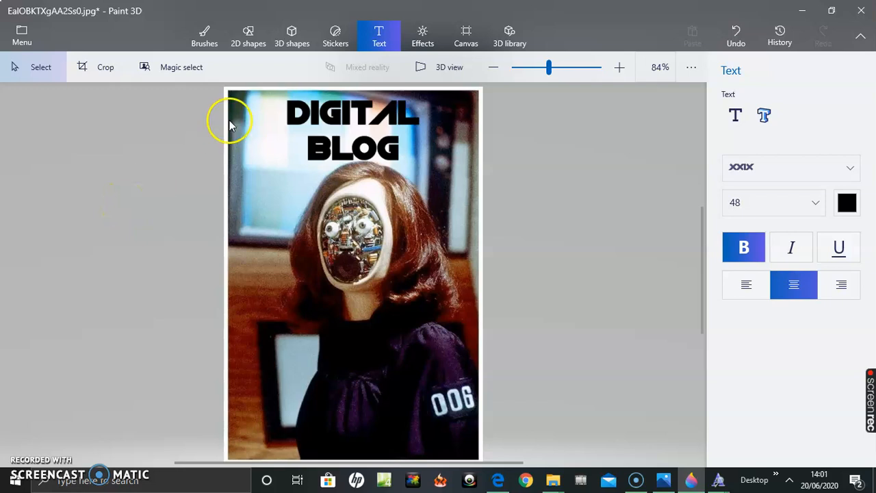
pyautogui.moveTo(386, 130)
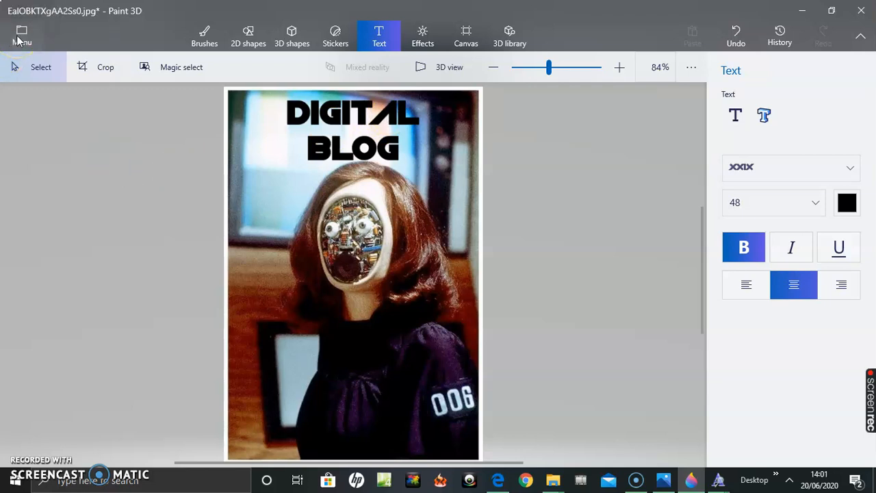
# Choose Save as from the menu and pick Image under Save as copy.
pyautogui.click(23, 36)
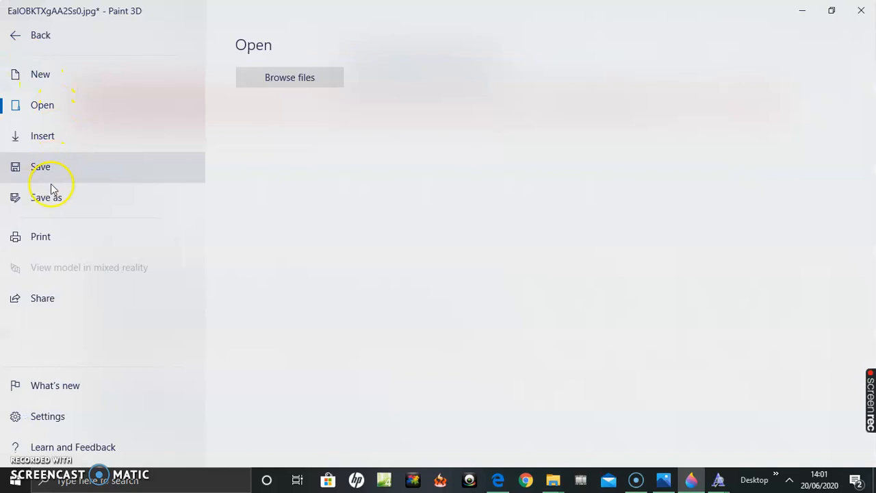
pyautogui.click(46, 197)
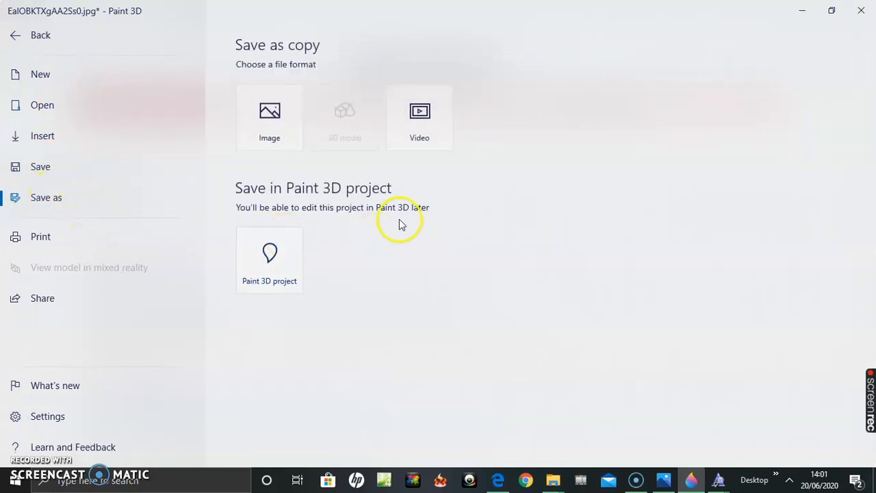
pyautogui.moveTo(334, 184)
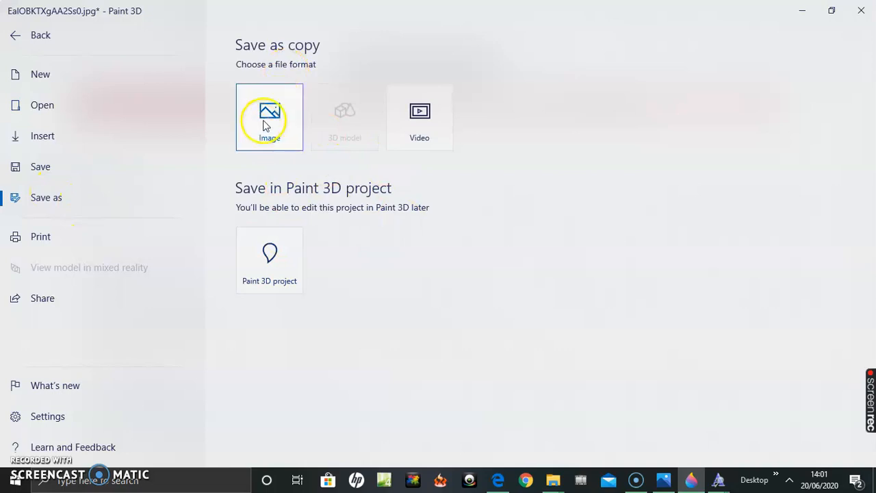
pyautogui.moveTo(629, 185)
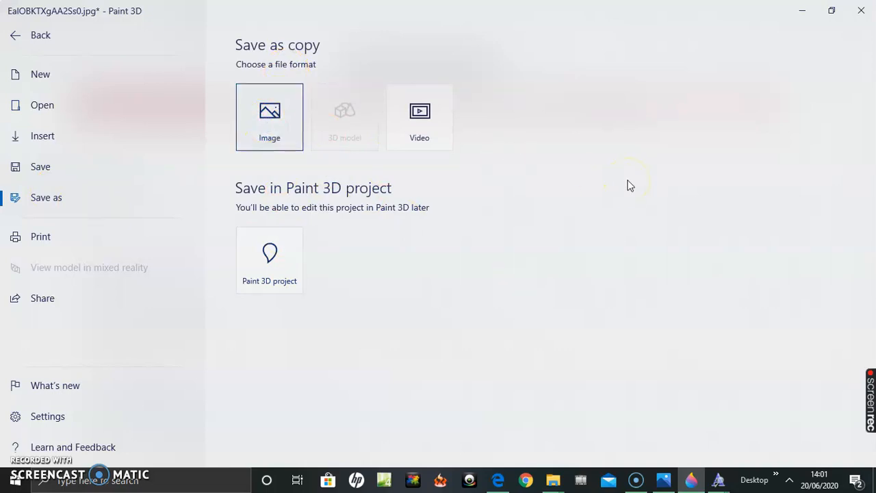
pyautogui.click(32, 35)
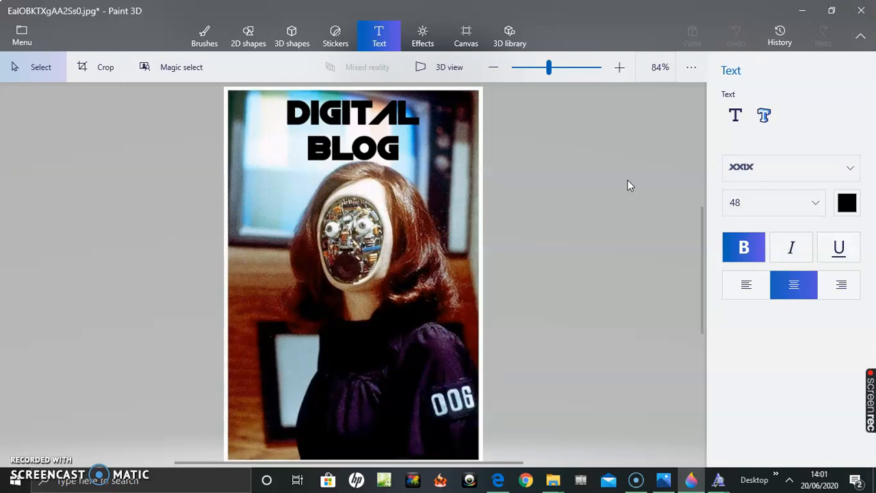
pyautogui.moveTo(595, 213)
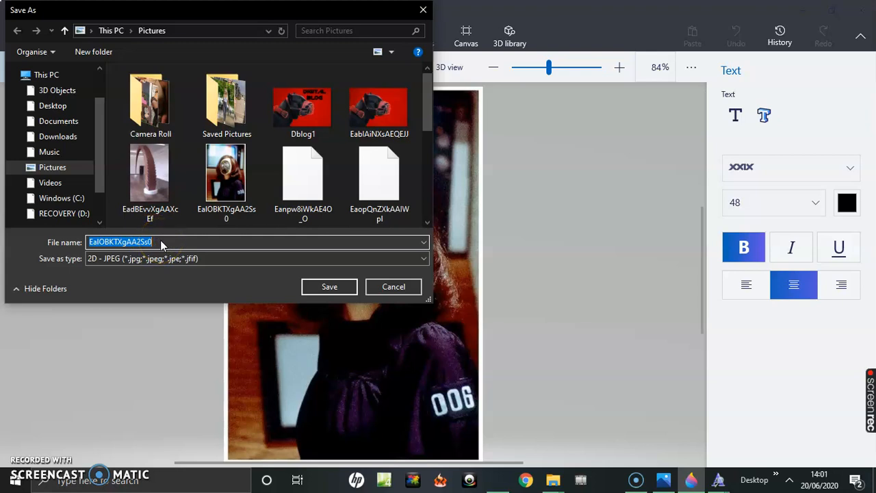
pyautogui.moveTo(195, 208)
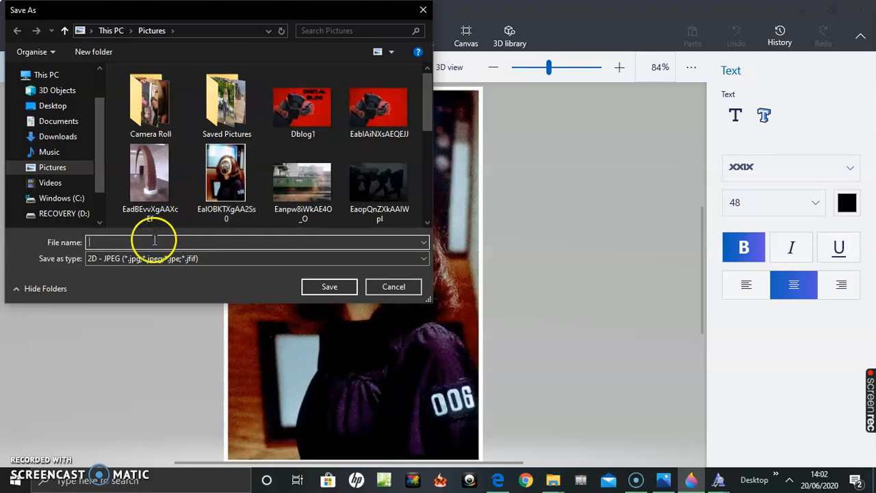
# Name the file Dblog2, keep the 2D - JPEG type, and save.
pyautogui.write('D')
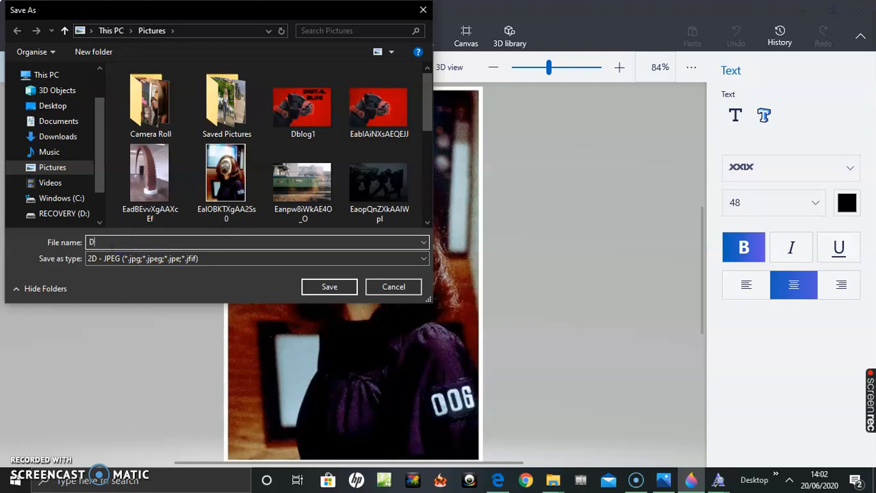
pyautogui.write('blog')
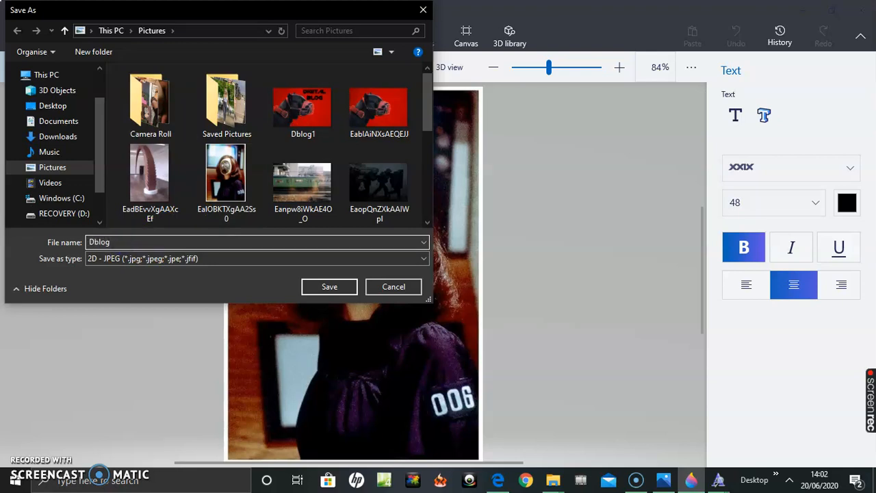
pyautogui.write('2')
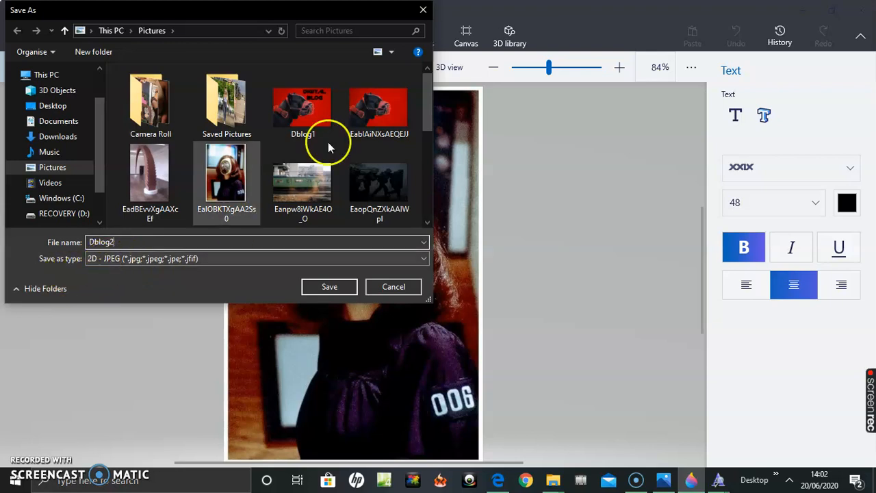
pyautogui.moveTo(304, 113)
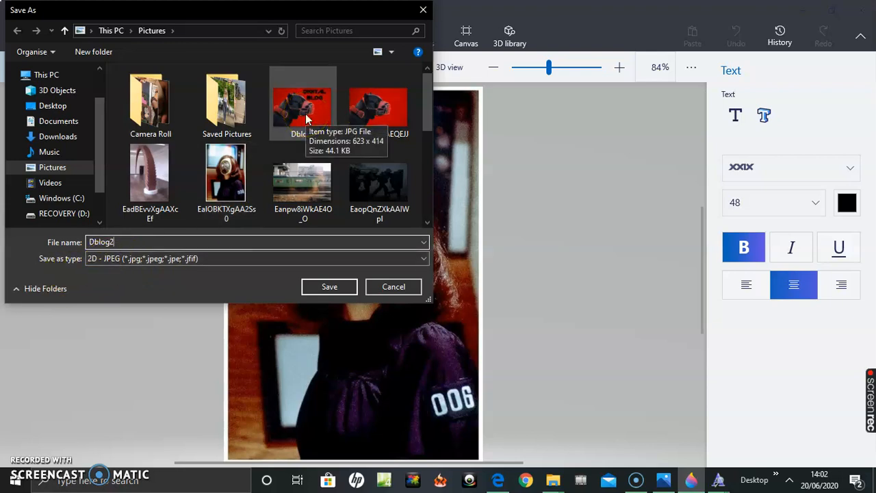
pyautogui.moveTo(268, 243)
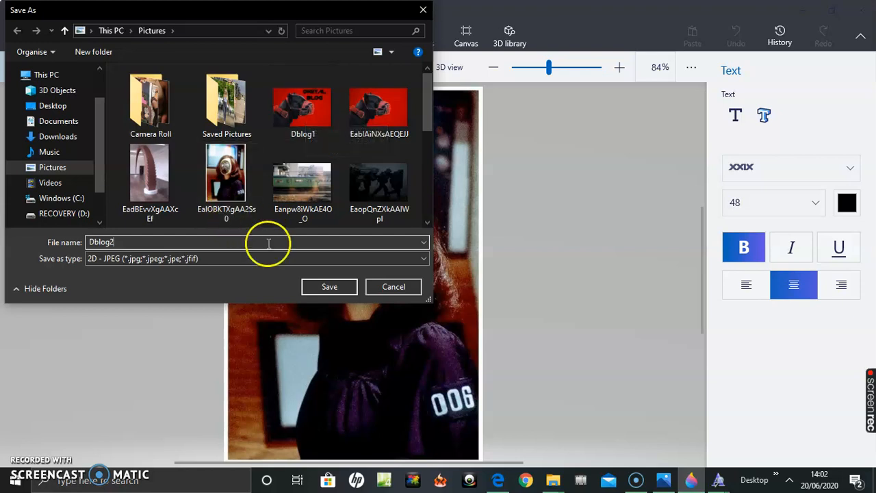
pyautogui.moveTo(448, 242)
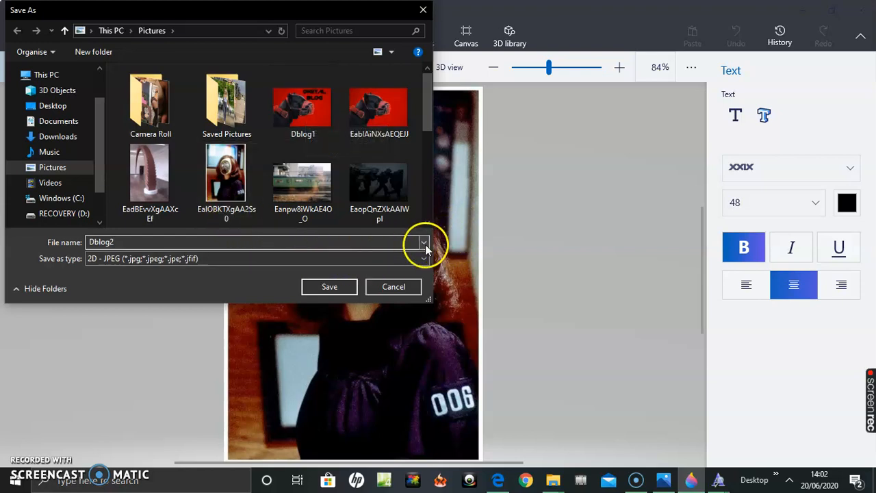
pyautogui.click(423, 242)
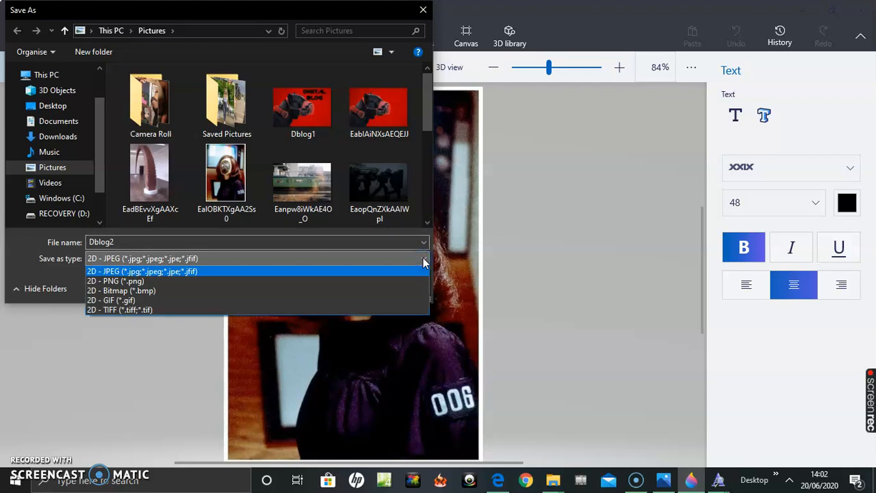
pyautogui.moveTo(251, 272)
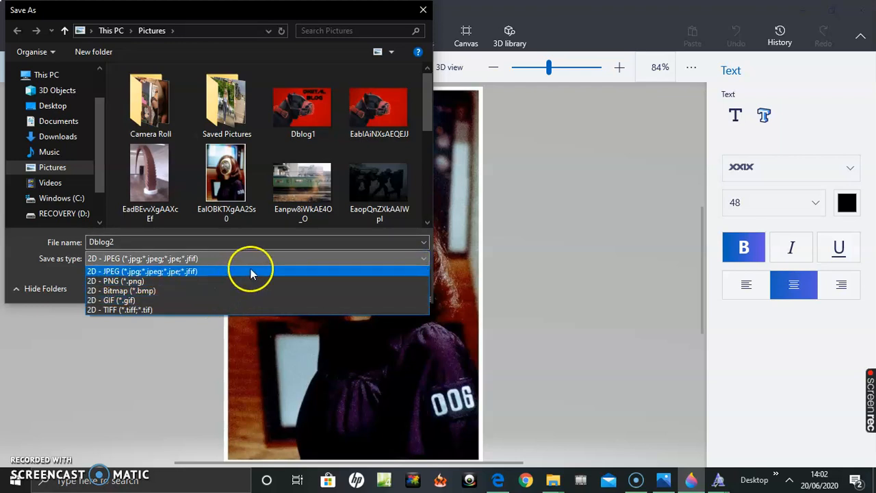
pyautogui.moveTo(215, 262)
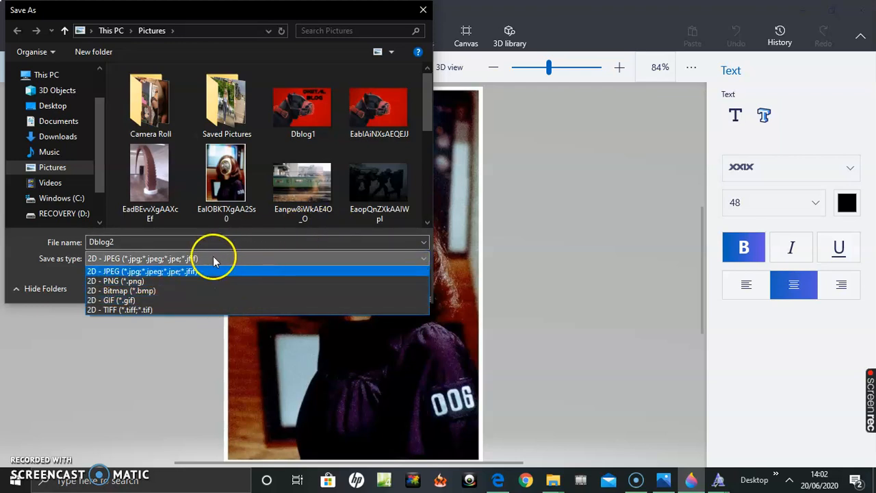
pyautogui.click(142, 271)
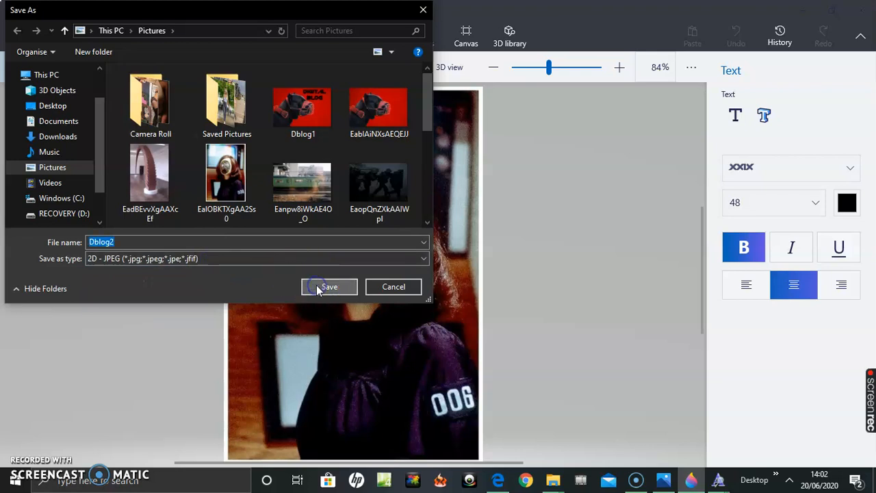
pyautogui.click(328, 286)
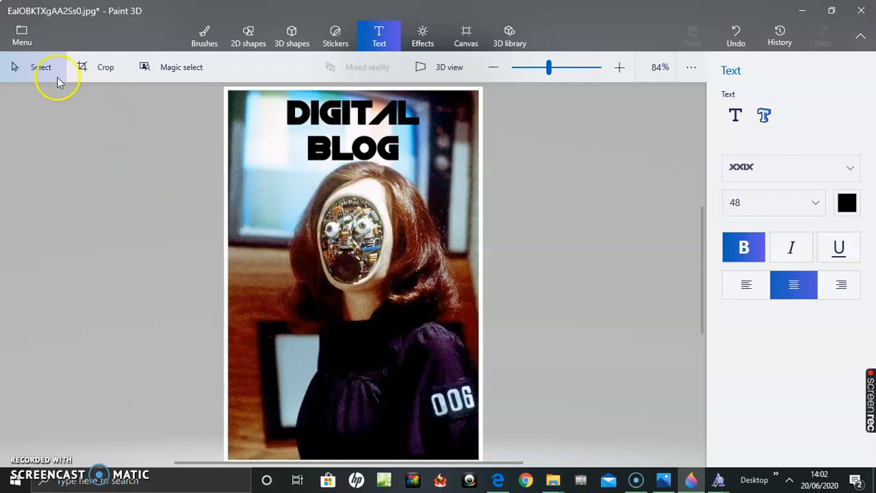
pyautogui.moveTo(22, 35)
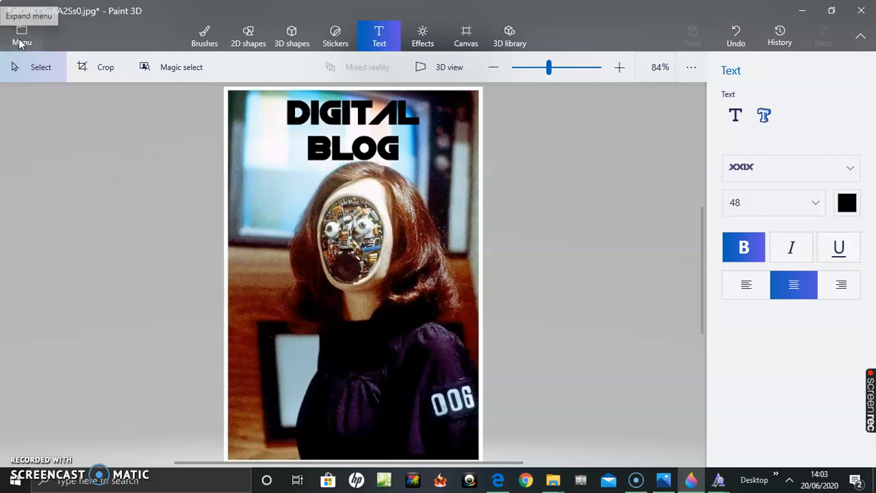
# Start a new image from the menu, choosing Don't save for the photo's changes.
pyautogui.click(23, 36)
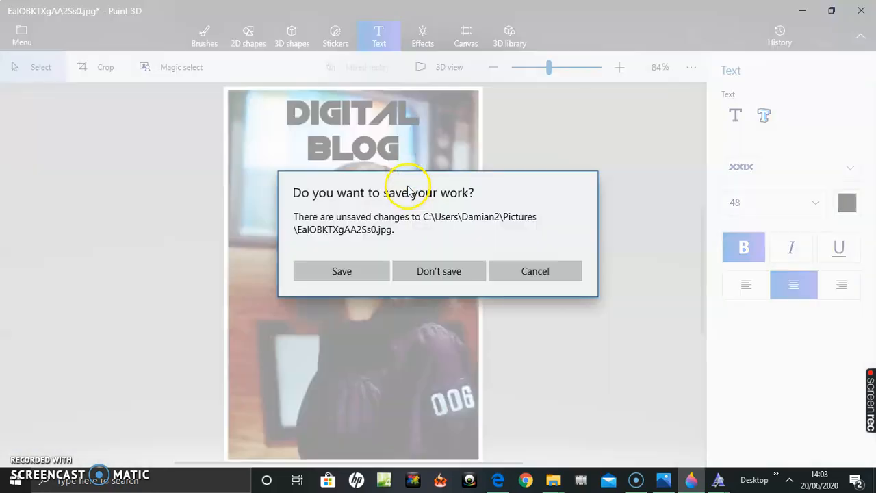
pyautogui.moveTo(388, 227)
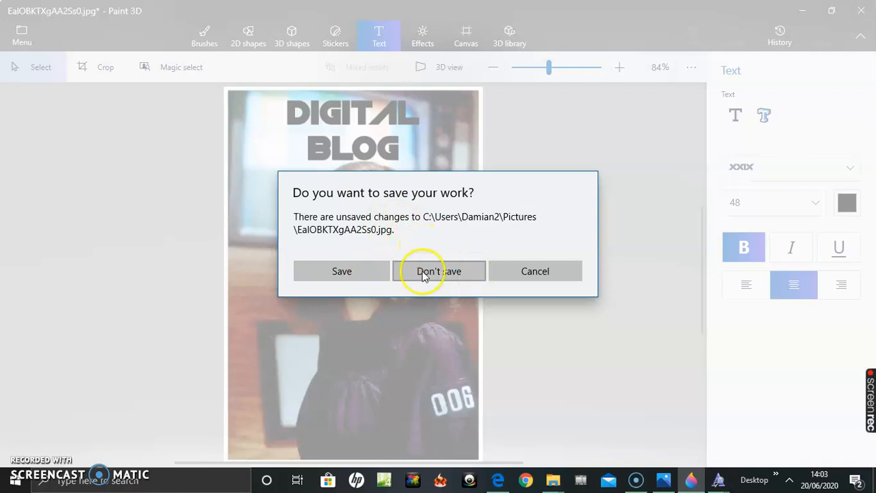
pyautogui.click(439, 271)
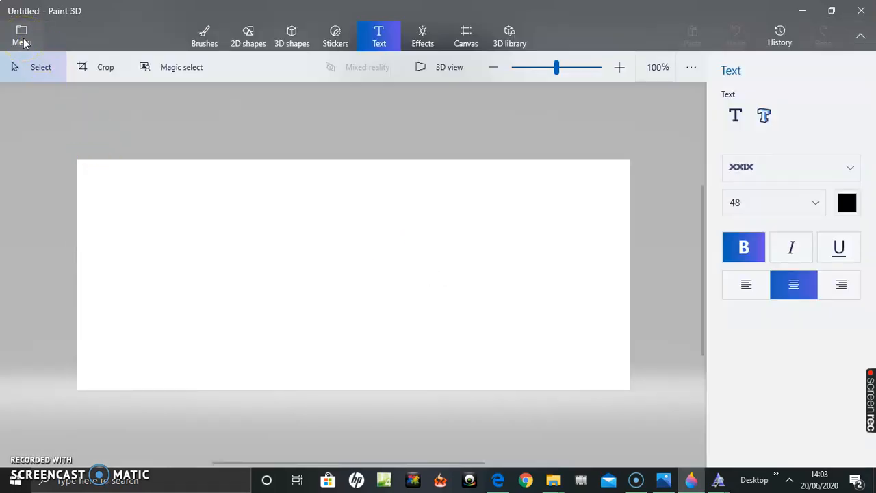
# Open the file browser through the menu's Open and Browse files.
pyautogui.click(22, 36)
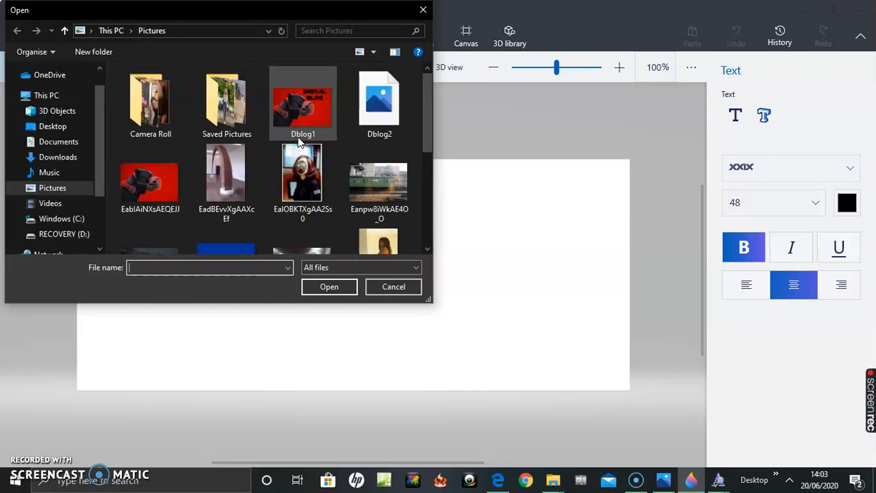
pyautogui.moveTo(474, 120)
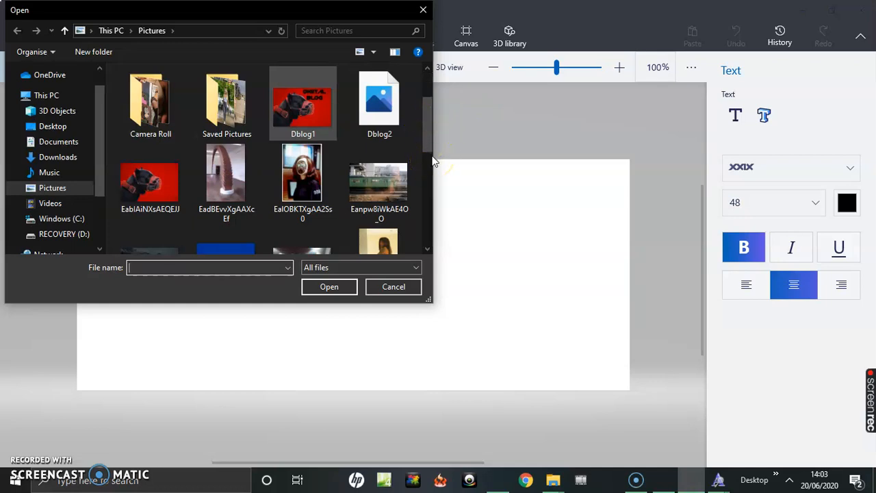
pyautogui.moveTo(431, 126)
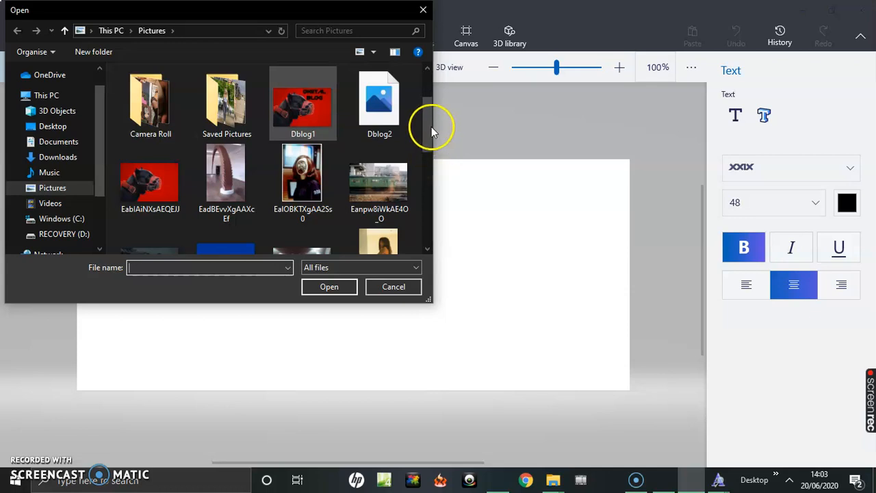
pyautogui.moveTo(430, 133)
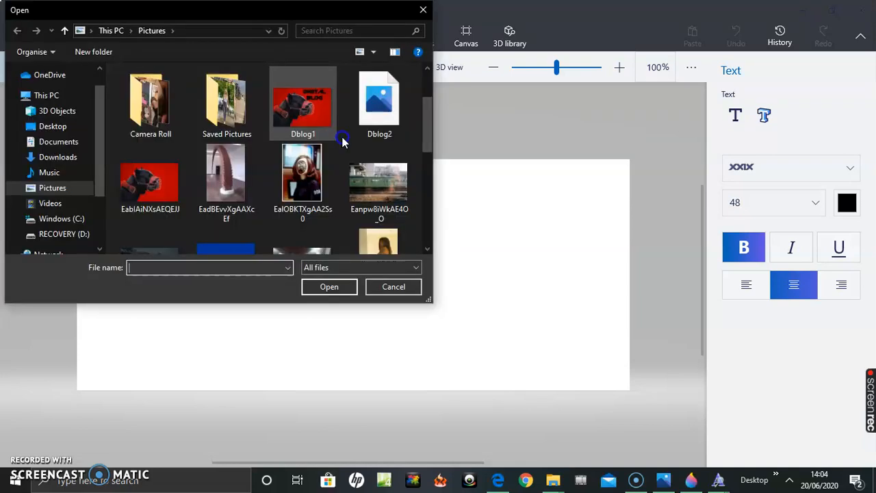
# Scroll down and back up through Pictures, where Dblog1 and Dblog2 are listed.
pyautogui.scroll(-3)
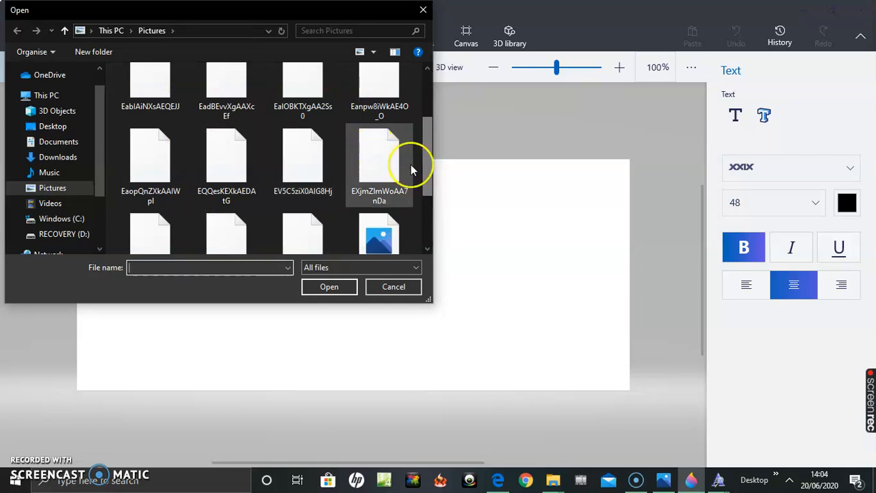
pyautogui.scroll(3)
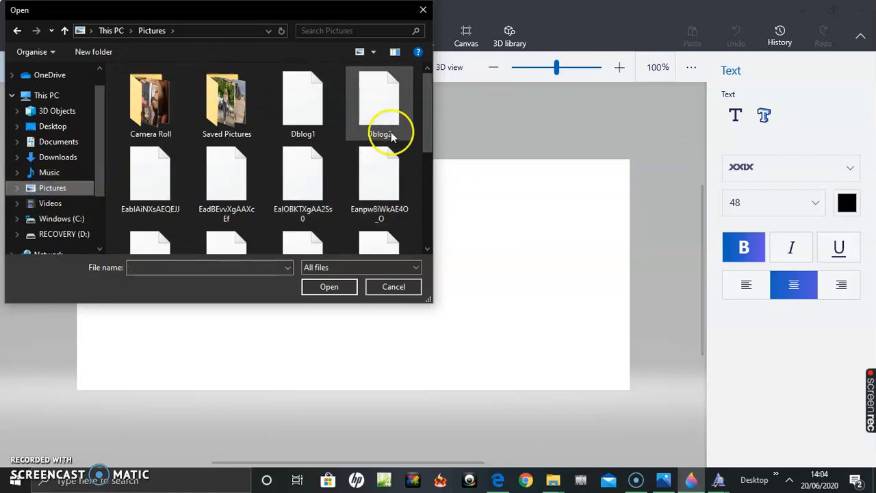
pyautogui.scroll(-3)
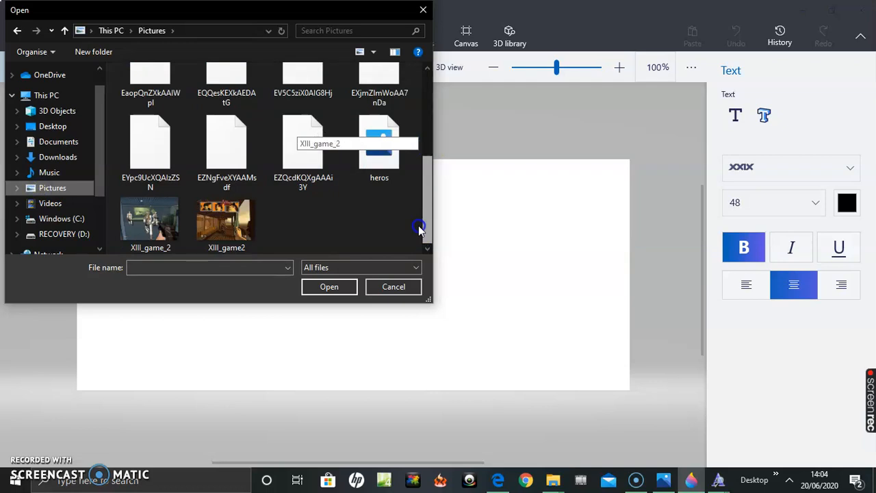
pyautogui.scroll(3)
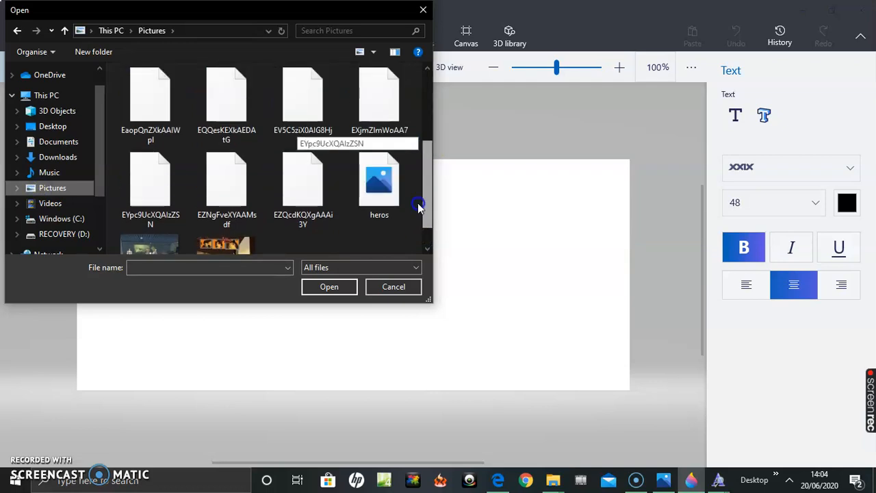
pyautogui.scroll(3)
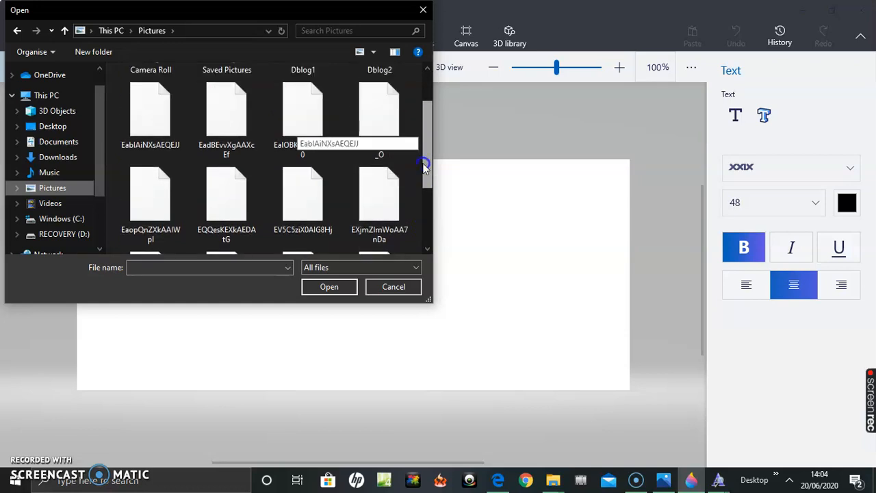
pyautogui.scroll(3)
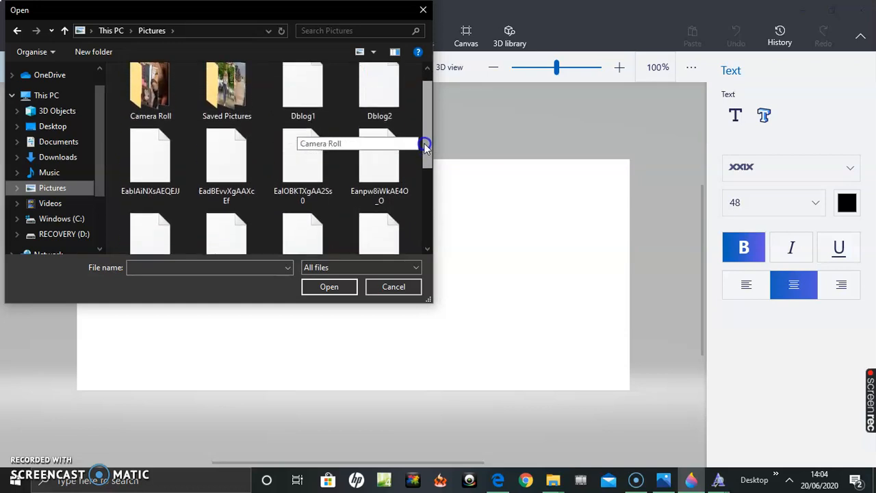
pyautogui.scroll(3)
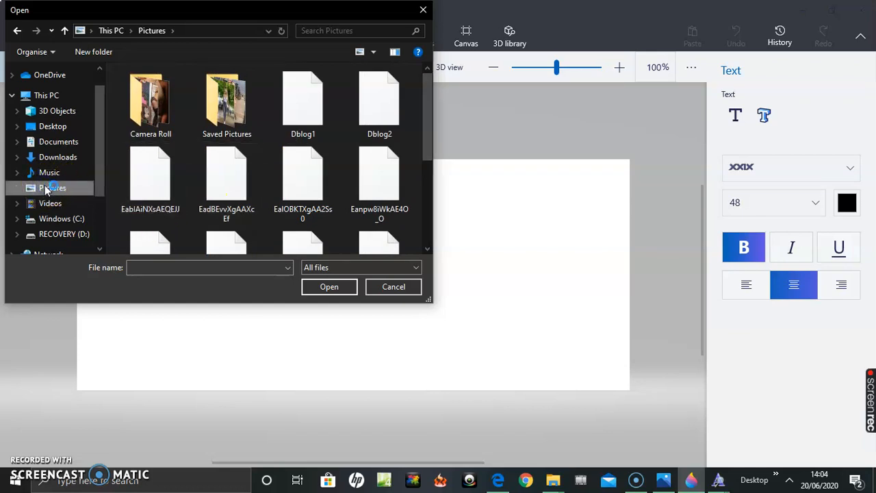
pyautogui.moveTo(277, 185)
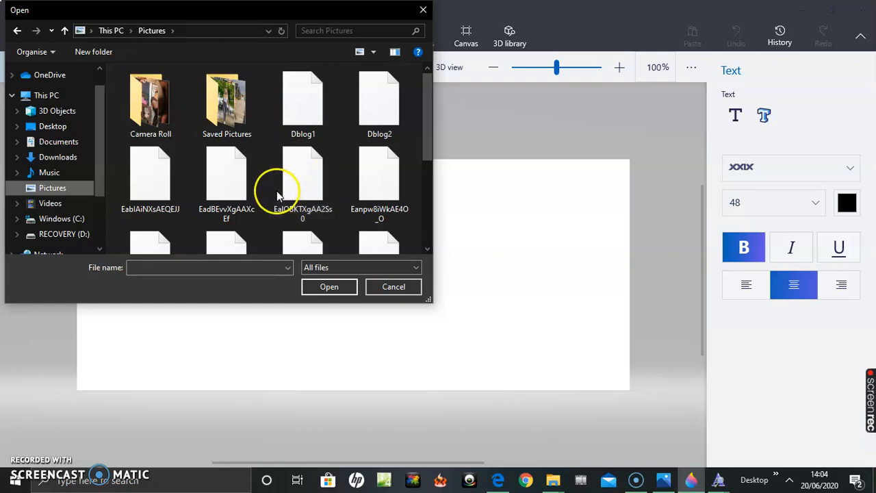
pyautogui.moveTo(116, 196)
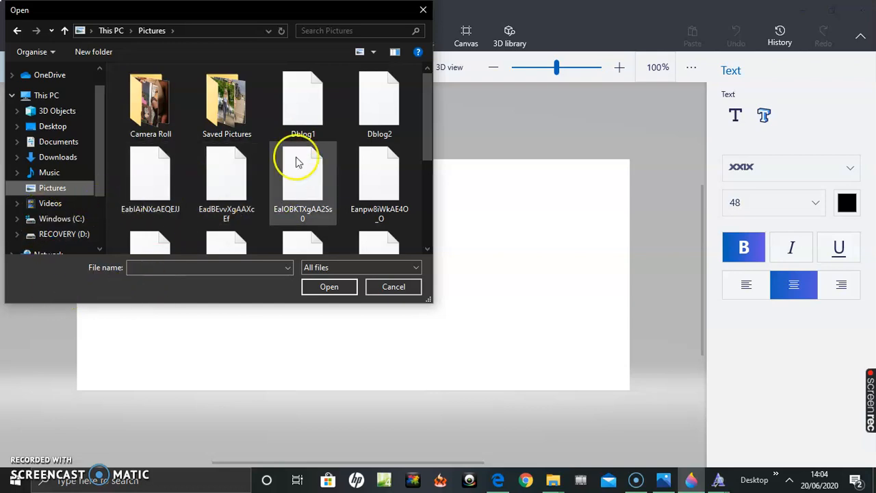
pyautogui.moveTo(440, 29)
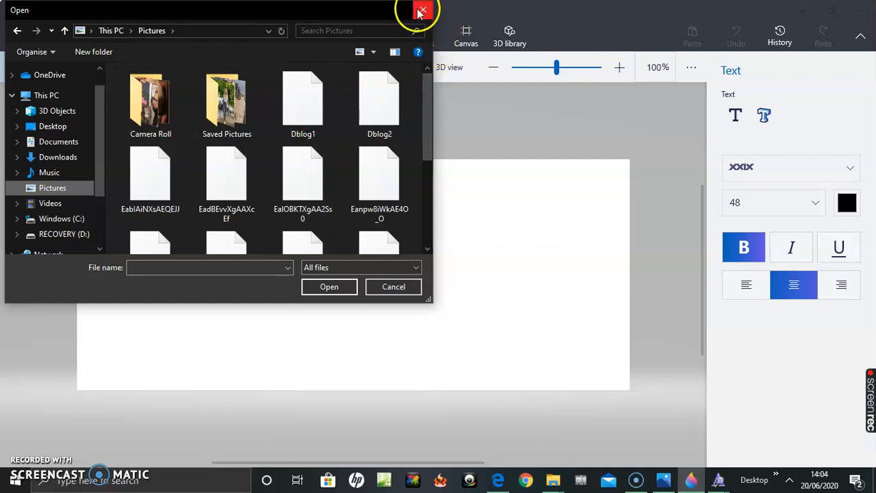
# Close the Open window without opening anything and bring up the menu again.
pyautogui.click(421, 11)
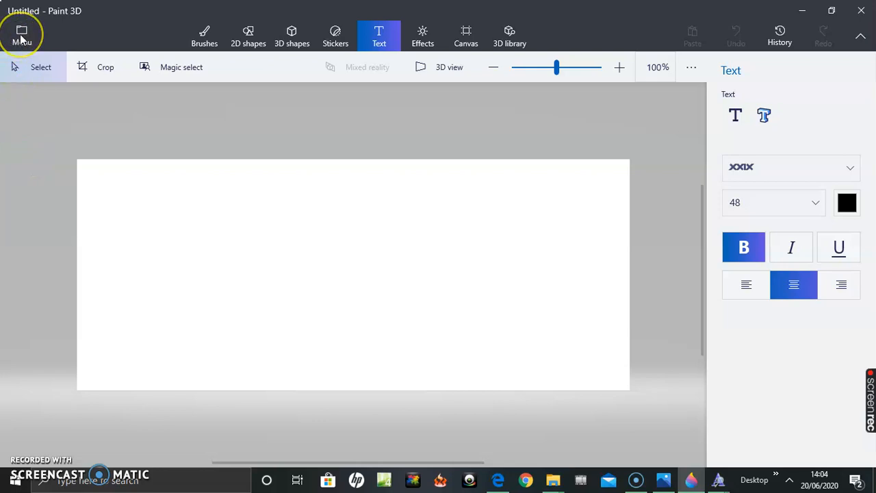
pyautogui.moveTo(30, 74)
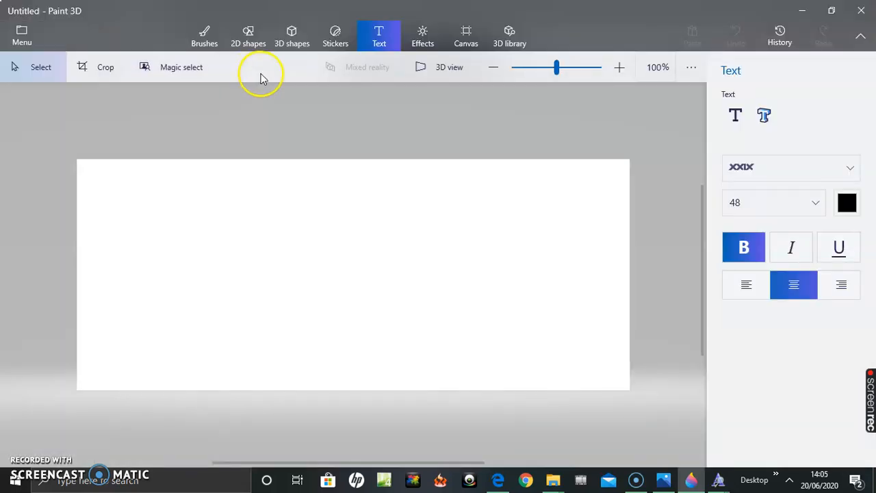
pyautogui.click(22, 36)
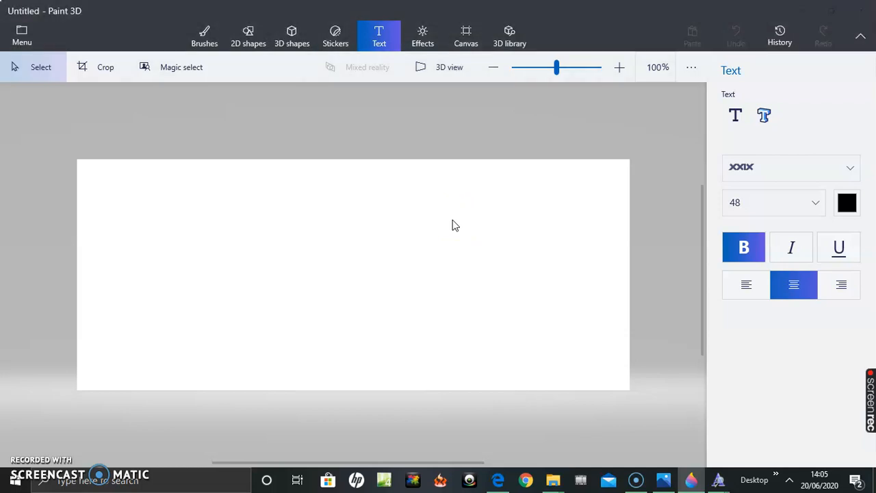
pyautogui.moveTo(217, 160)
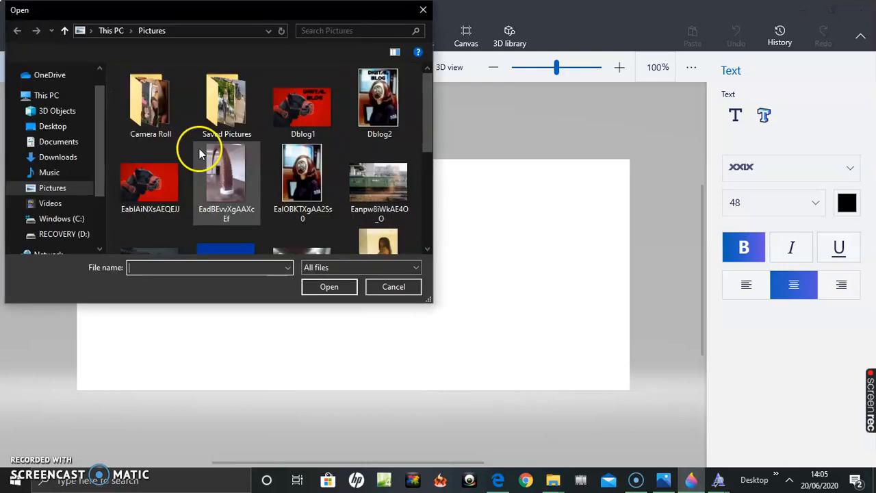
pyautogui.moveTo(399, 120)
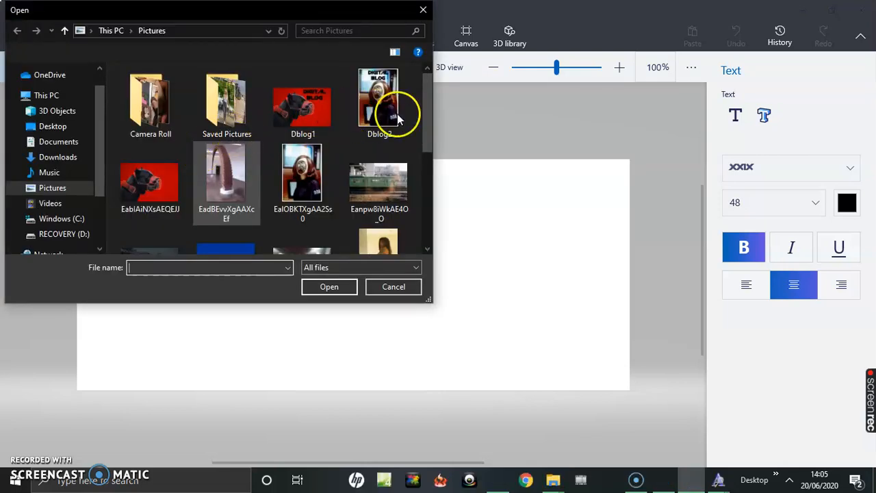
pyautogui.moveTo(457, 123)
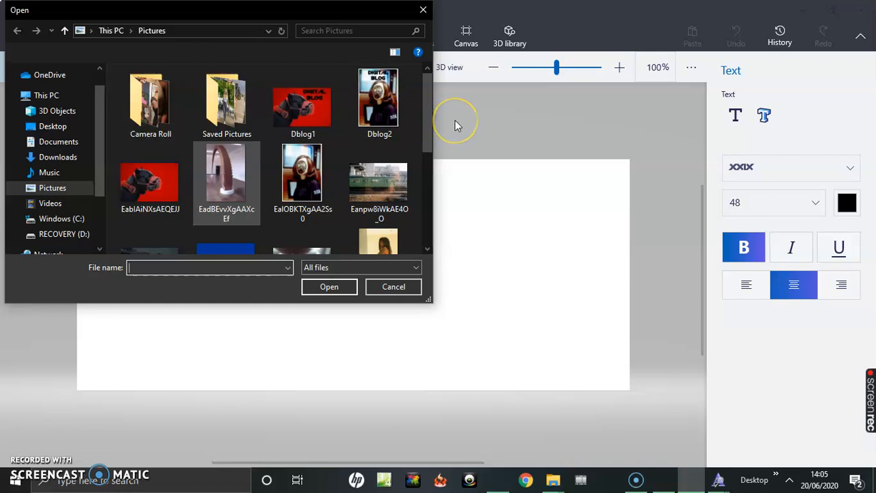
pyautogui.moveTo(431, 127)
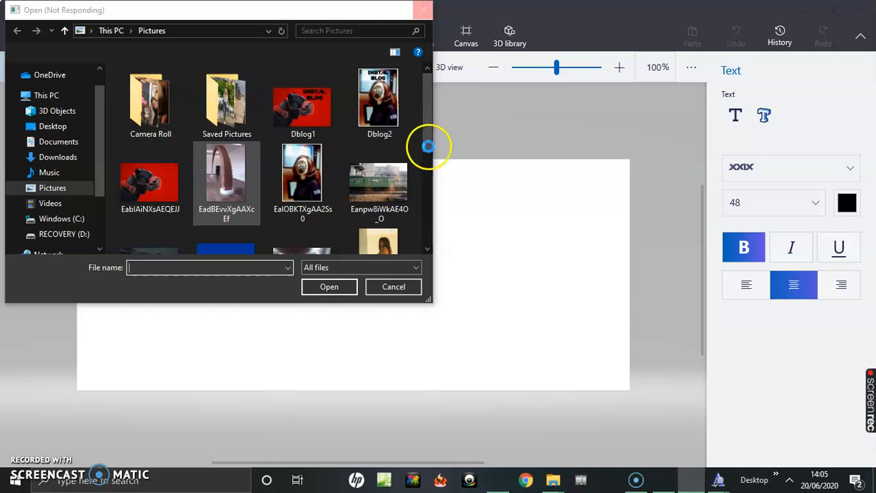
# Open EV5C5ziX0AIG8Hj.jpg, the black-and-white bedroom photo, from Pictures.
pyautogui.scroll(-3)
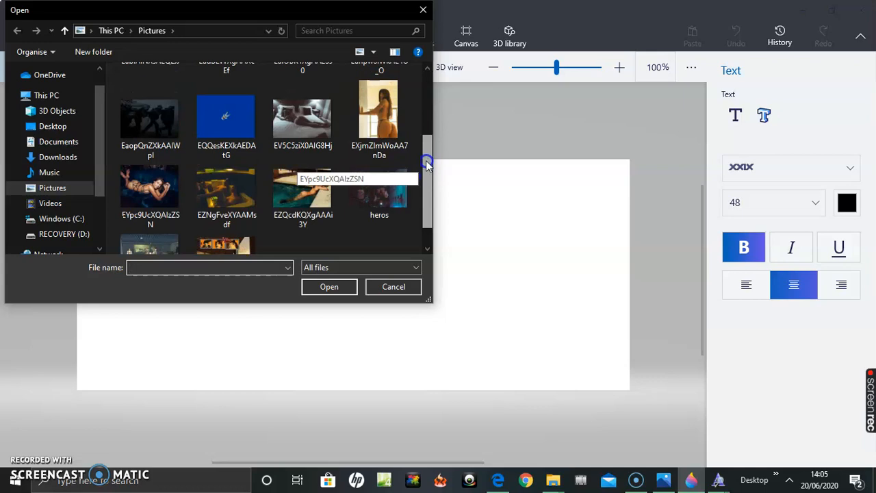
pyautogui.scroll(3)
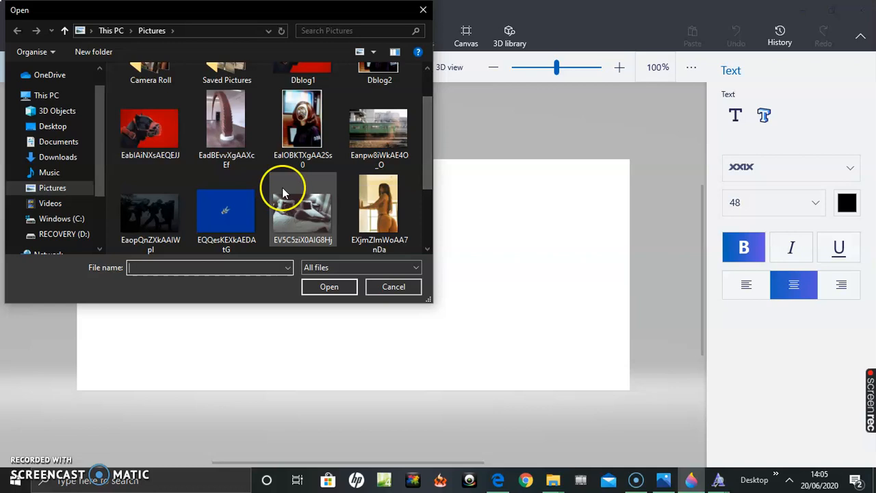
pyautogui.moveTo(192, 229)
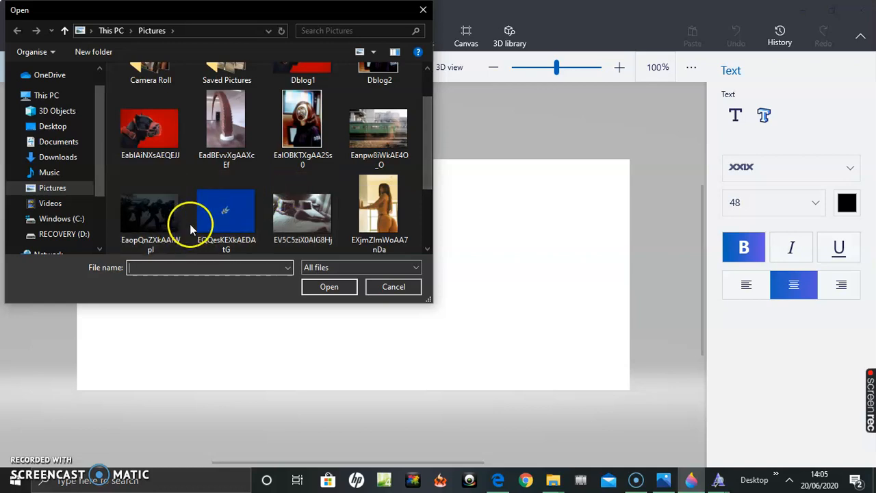
pyautogui.moveTo(226, 215)
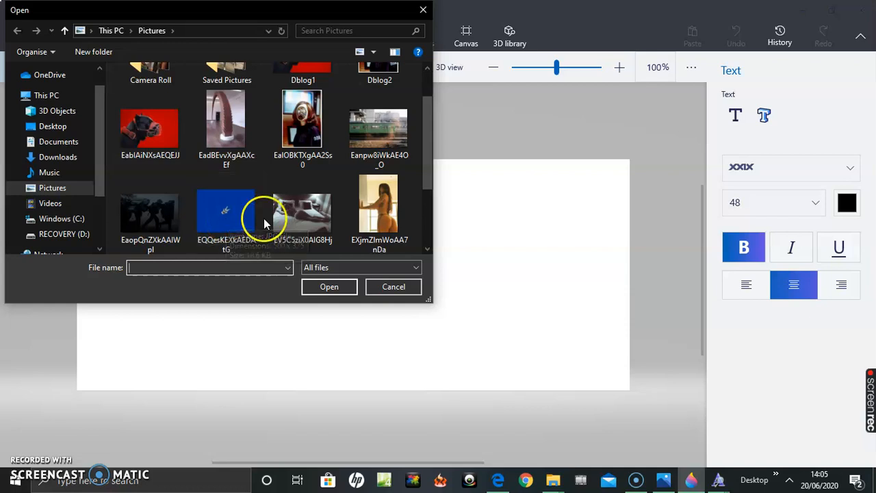
pyautogui.click(303, 205)
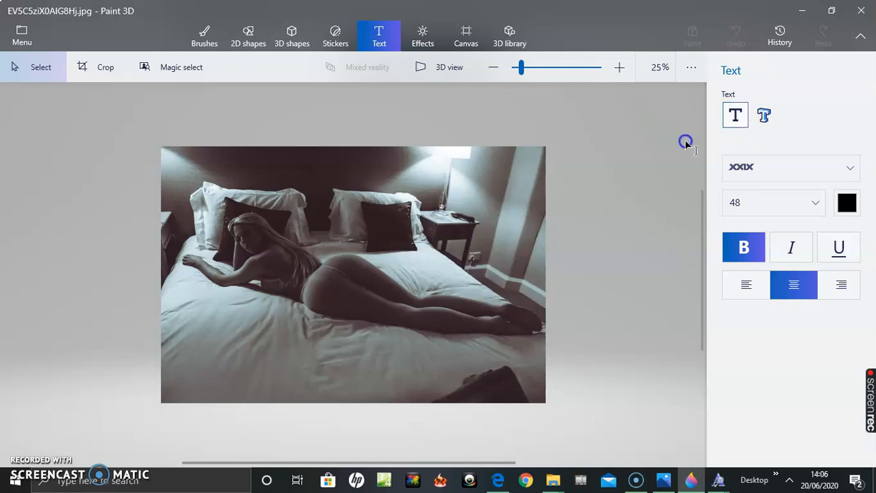
# Choose the 2D text tool and set the text colour to red.
pyautogui.click(734, 114)
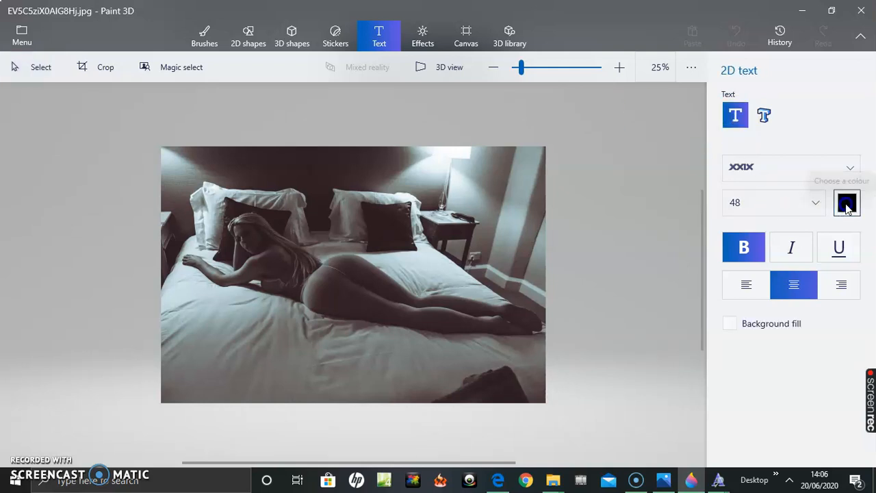
pyautogui.click(847, 202)
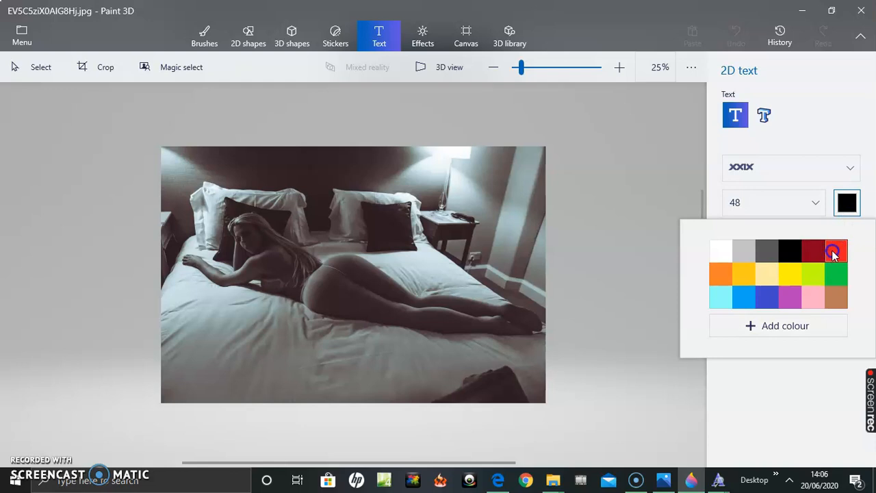
pyautogui.moveTo(834, 251)
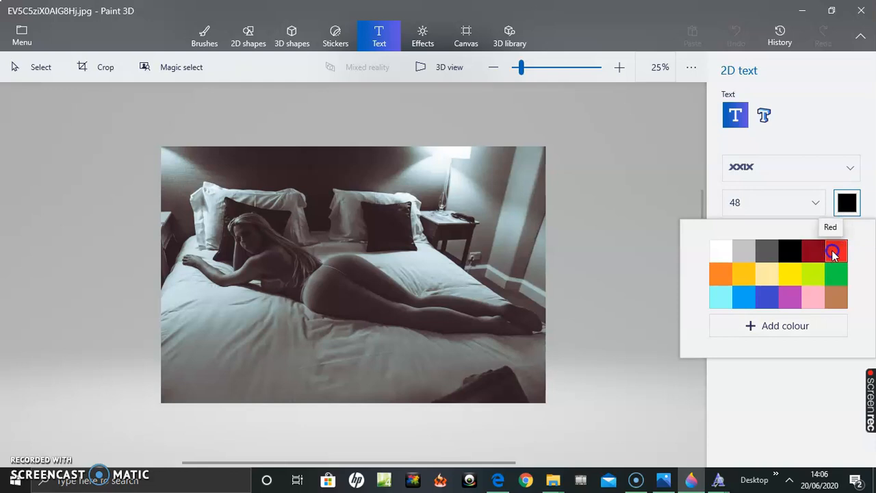
pyautogui.click(834, 250)
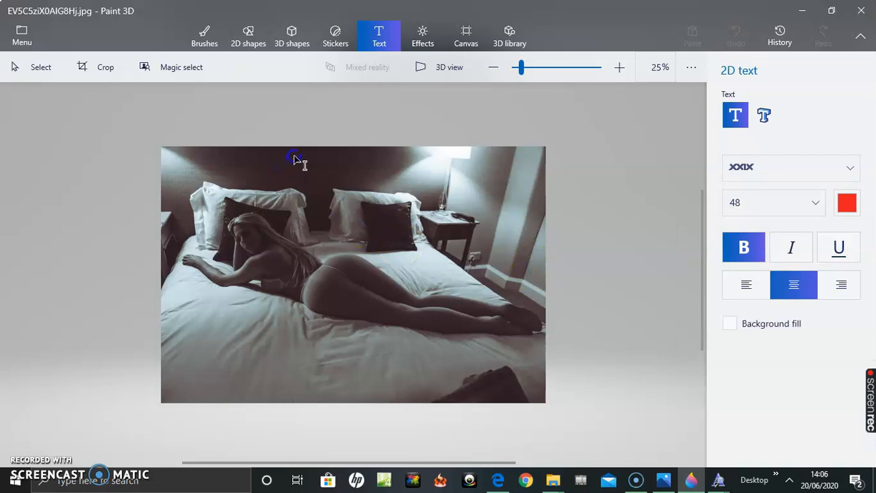
# Draw a wide text box across the top of the photo with text size 130.
pyautogui.moveTo(295, 155); pyautogui.dragTo(504, 203)
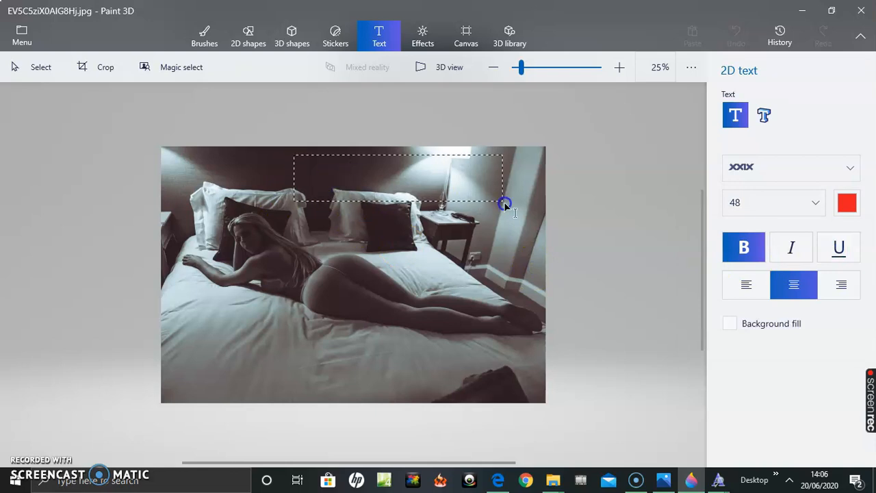
pyautogui.moveTo(504, 203); pyautogui.dragTo(521, 208)
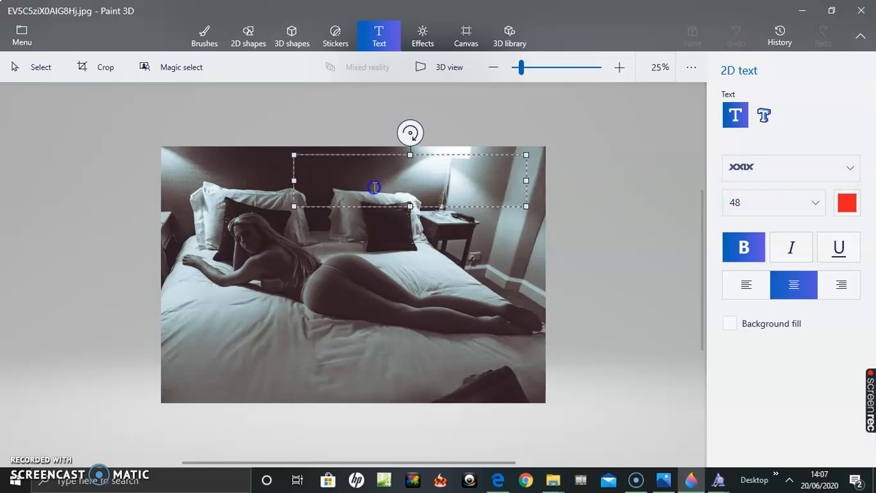
pyautogui.moveTo(345, 176)
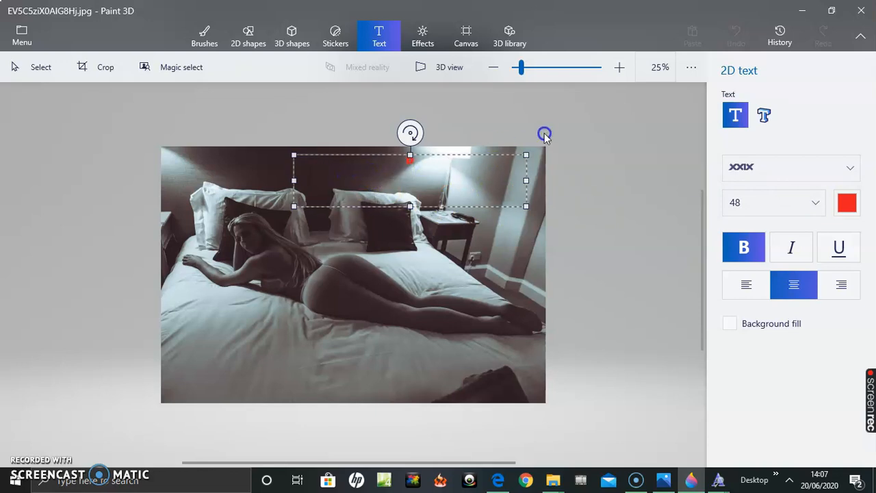
pyautogui.moveTo(491, 151)
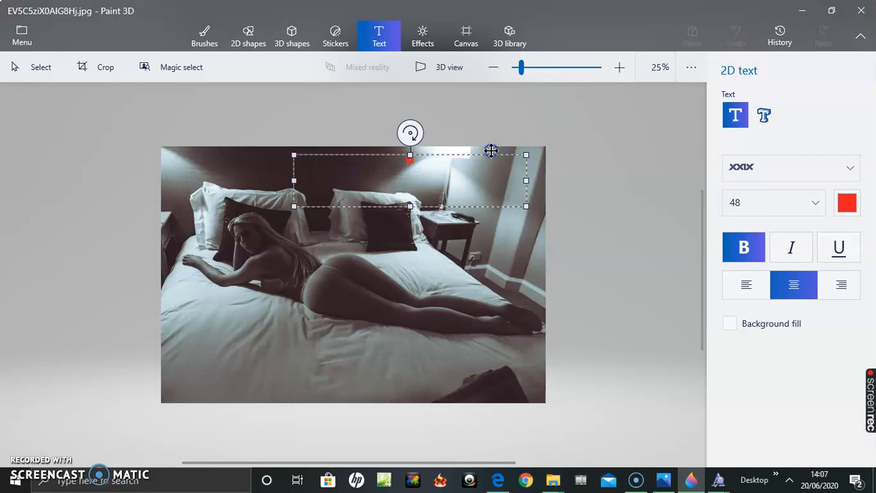
pyautogui.moveTo(422, 168)
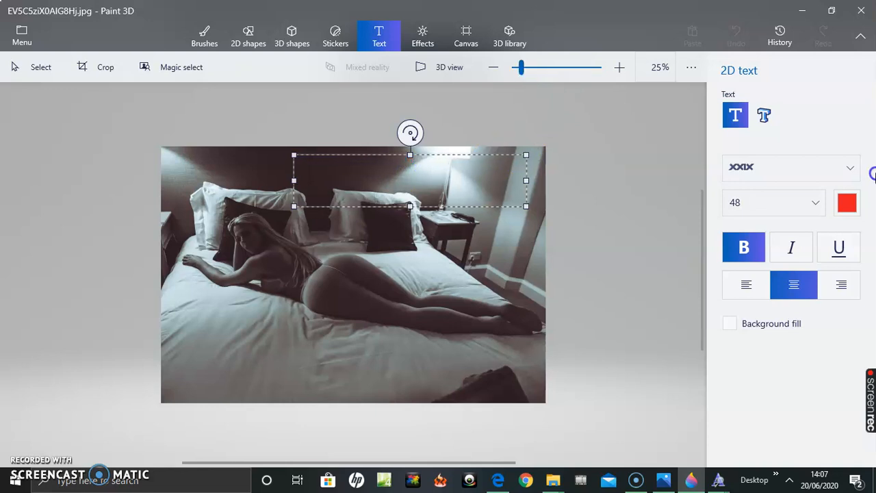
pyautogui.moveTo(815, 205)
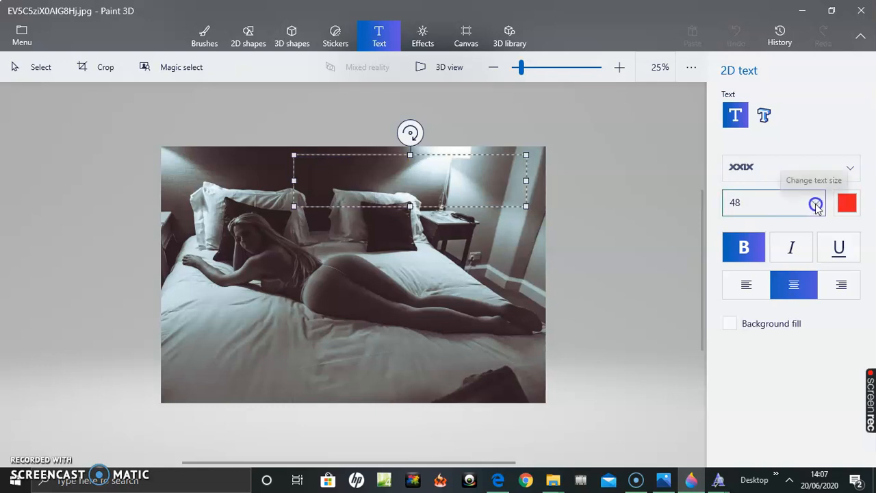
pyautogui.click(848, 167)
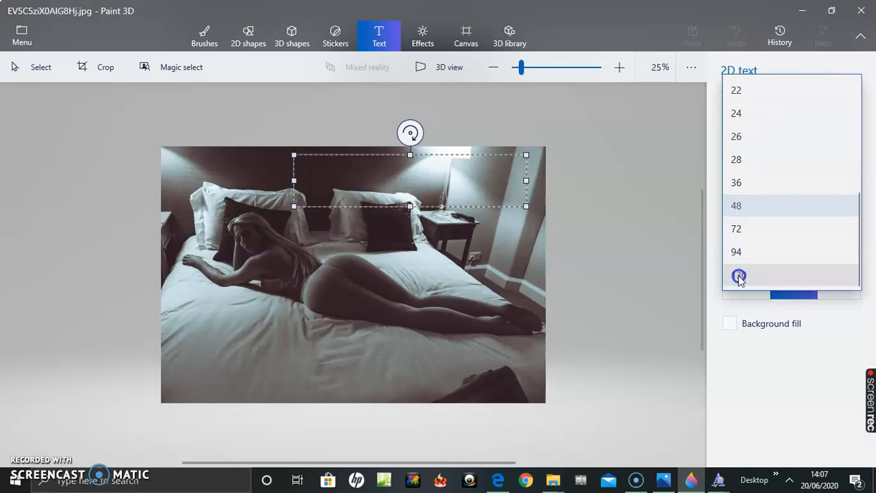
pyautogui.click(738, 274)
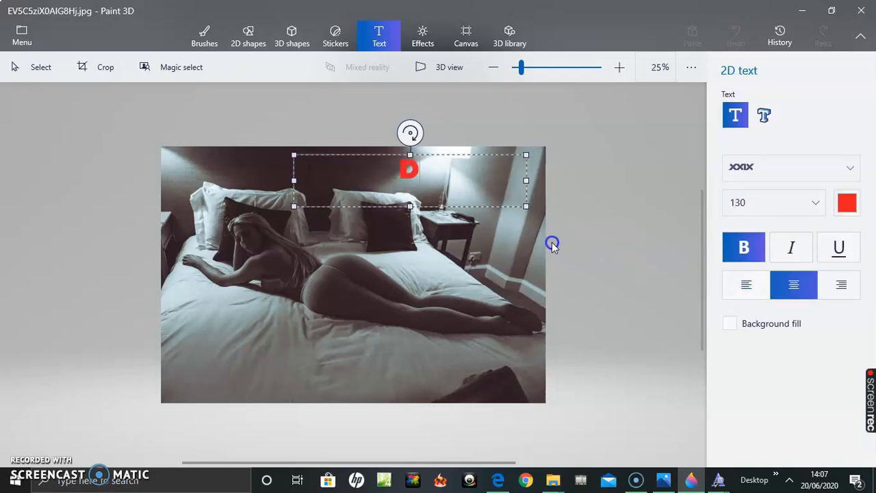
# Type the caption 'DIGITAL BLOG' into the text box.
pyautogui.write('I')
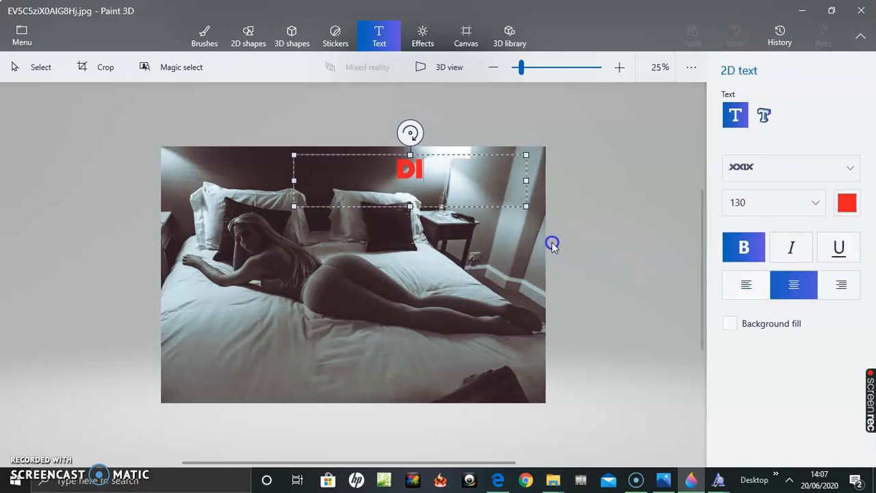
pyautogui.write('GITAL')
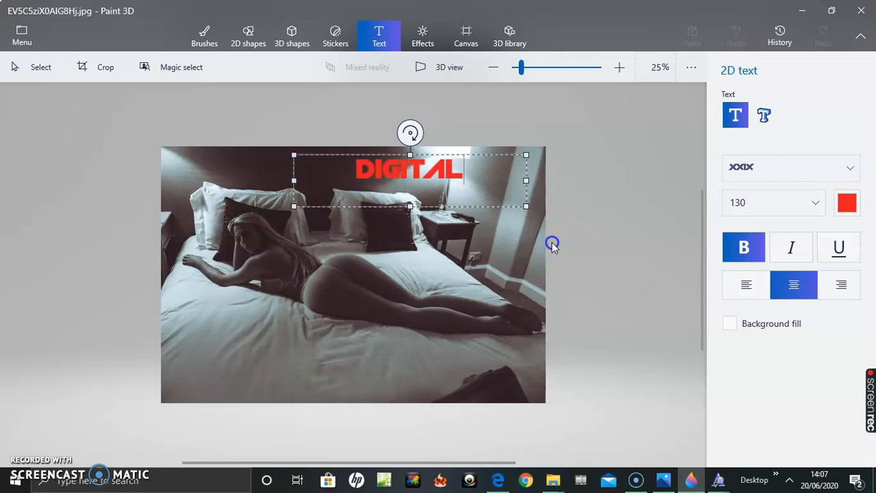
pyautogui.write('B')
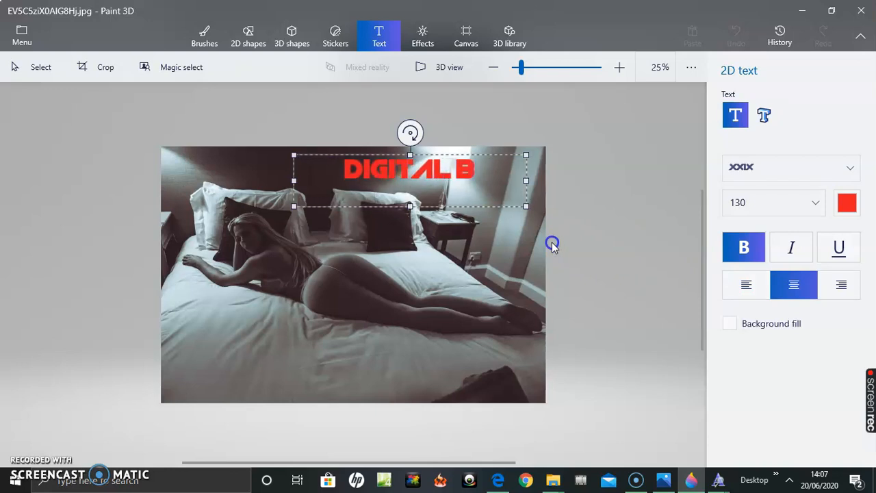
pyautogui.write('LOG')
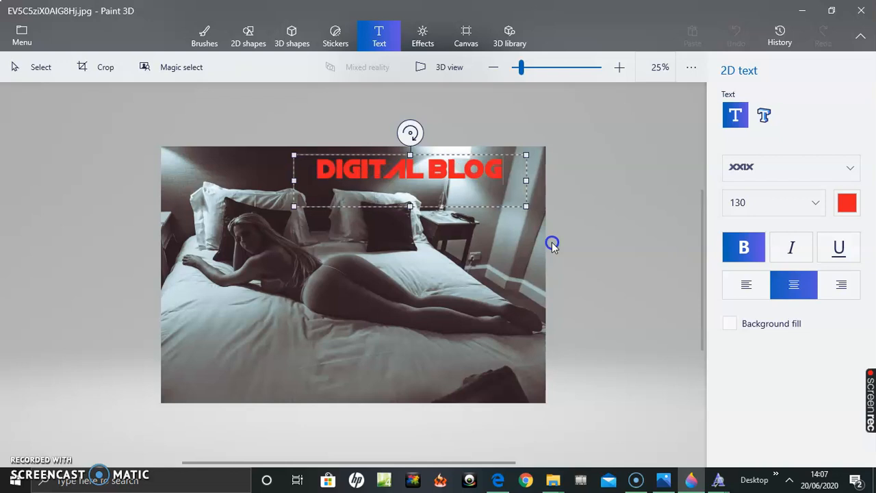
pyautogui.moveTo(626, 161)
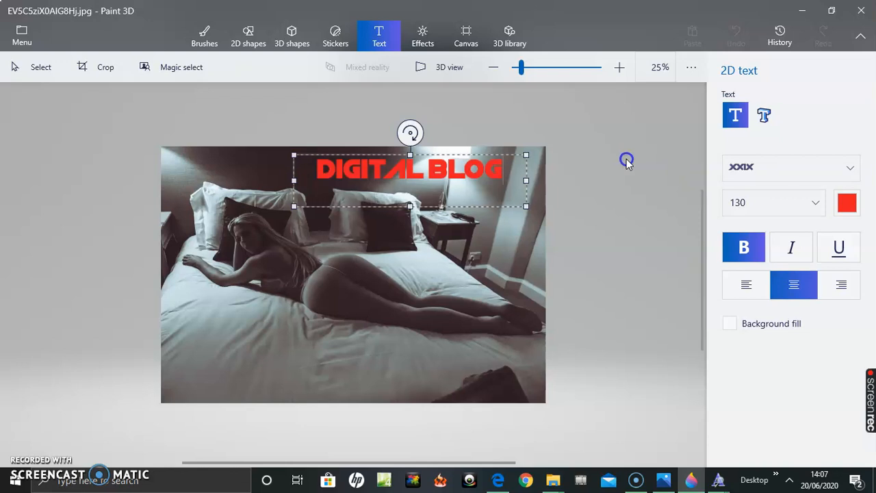
# Click outside the text box to commit the red 'DIGITAL BLOG' caption onto the photo.
pyautogui.click(596, 224)
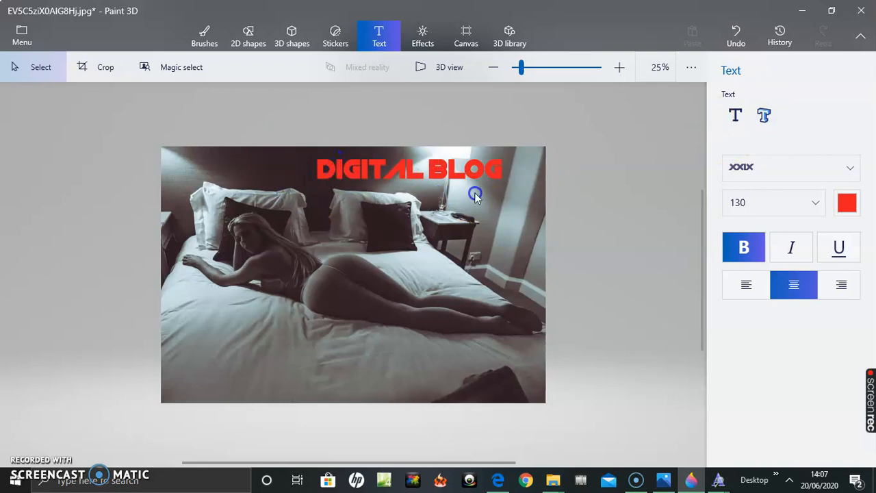
pyautogui.moveTo(627, 136)
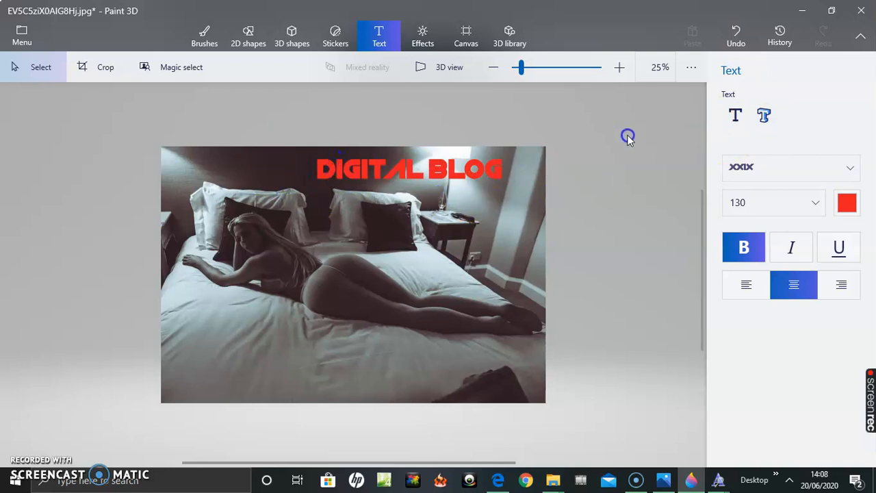
pyautogui.moveTo(61, 394)
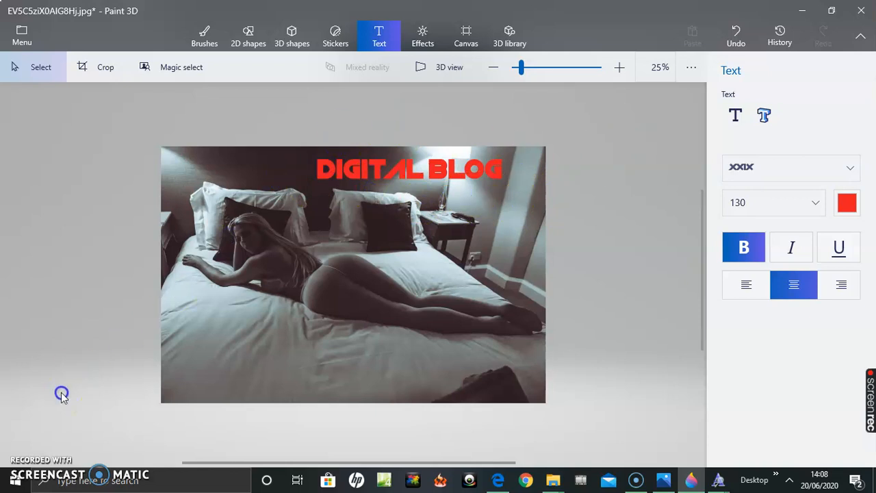
pyautogui.moveTo(61, 394)
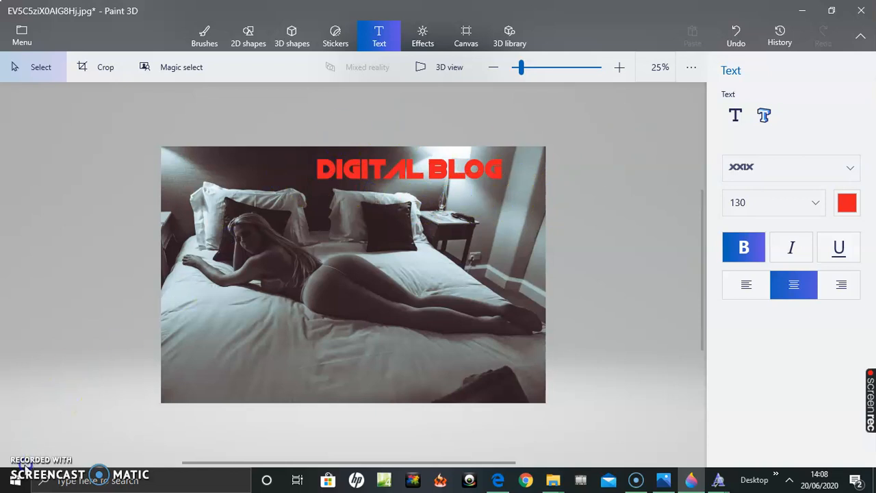